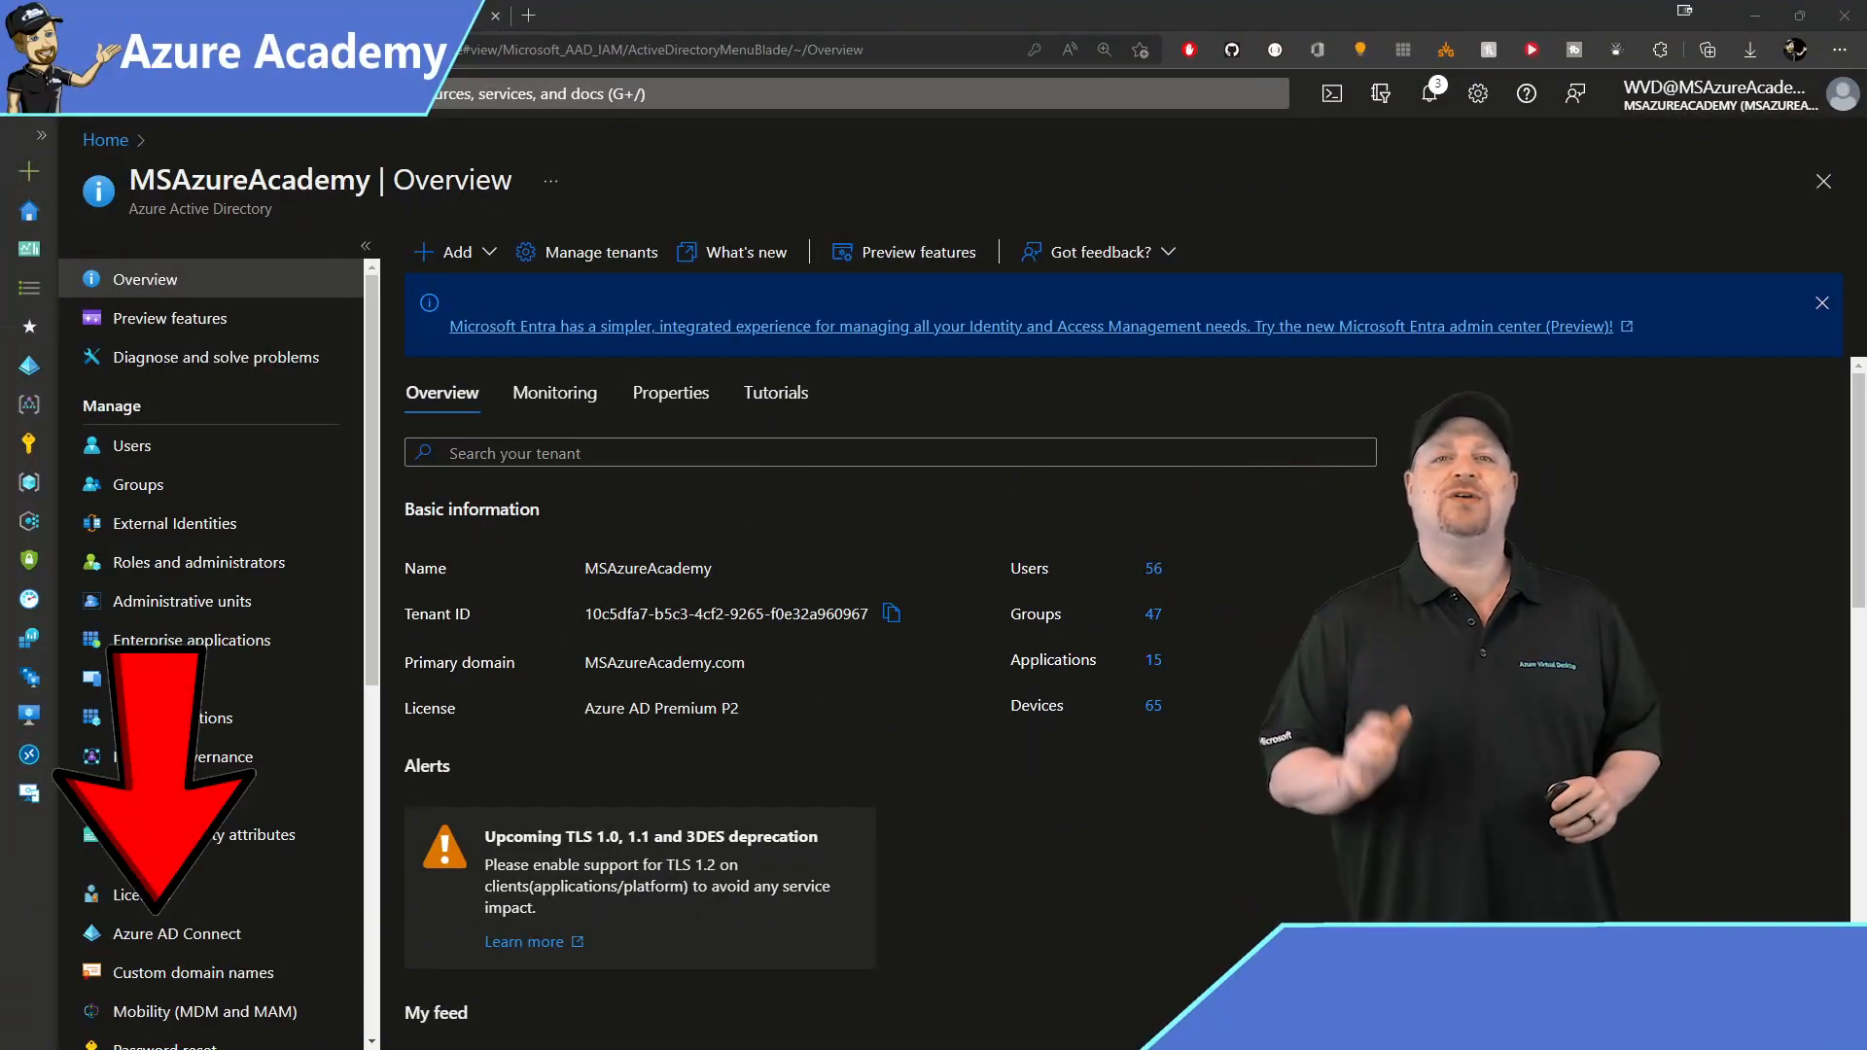
From Azure AD Connect, go to cloud sync management and download the provisioning agent.
click(177, 934)
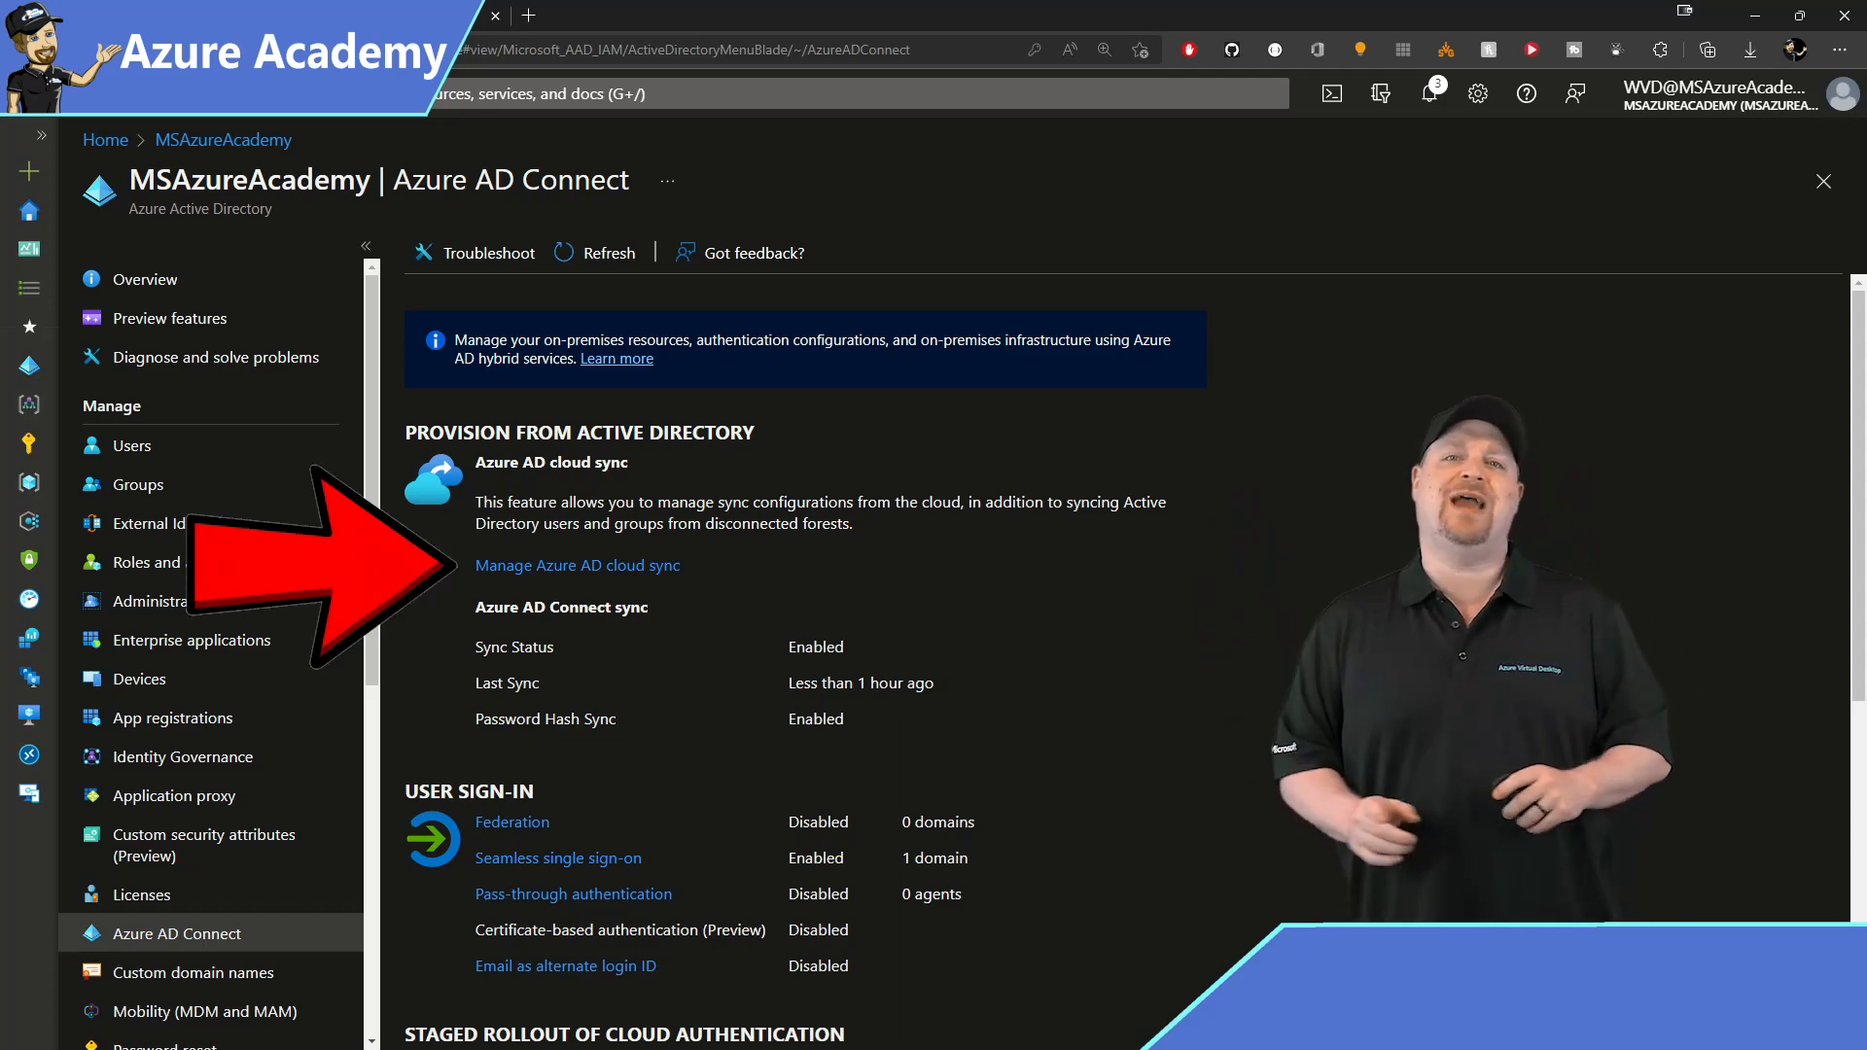
click(578, 564)
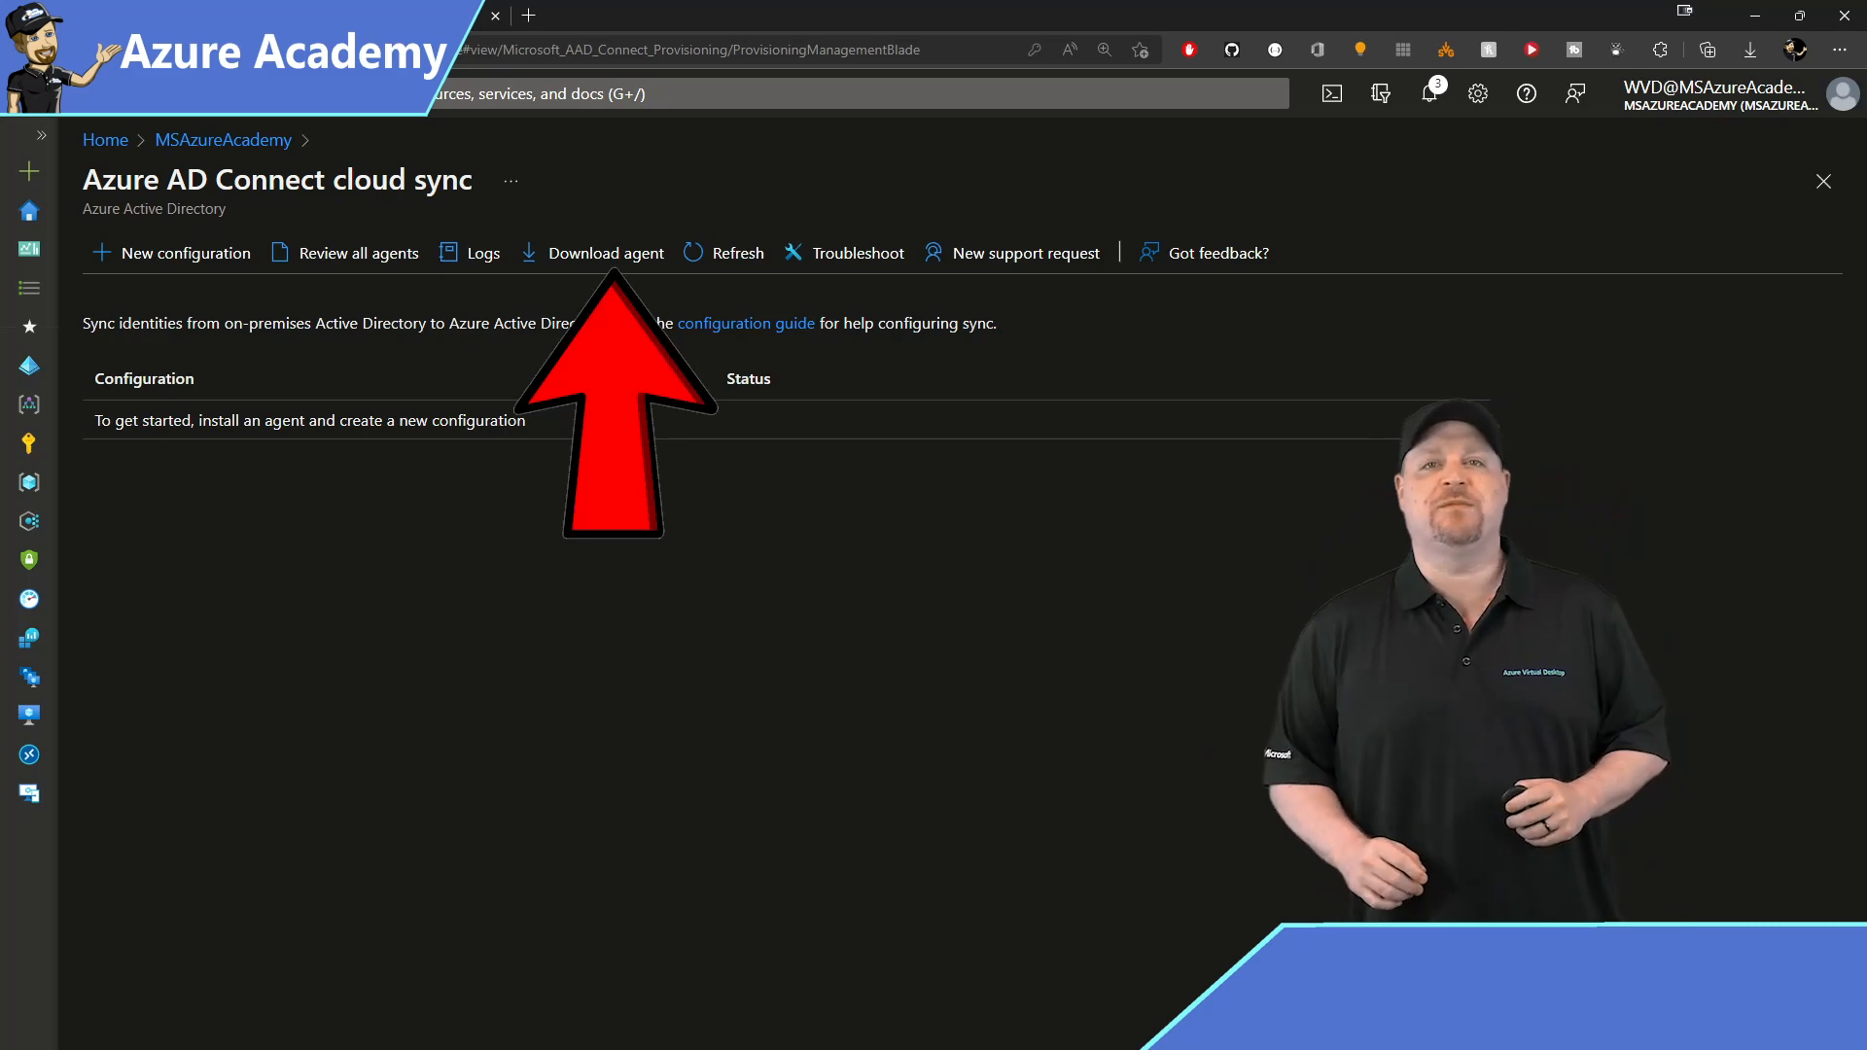
click(606, 253)
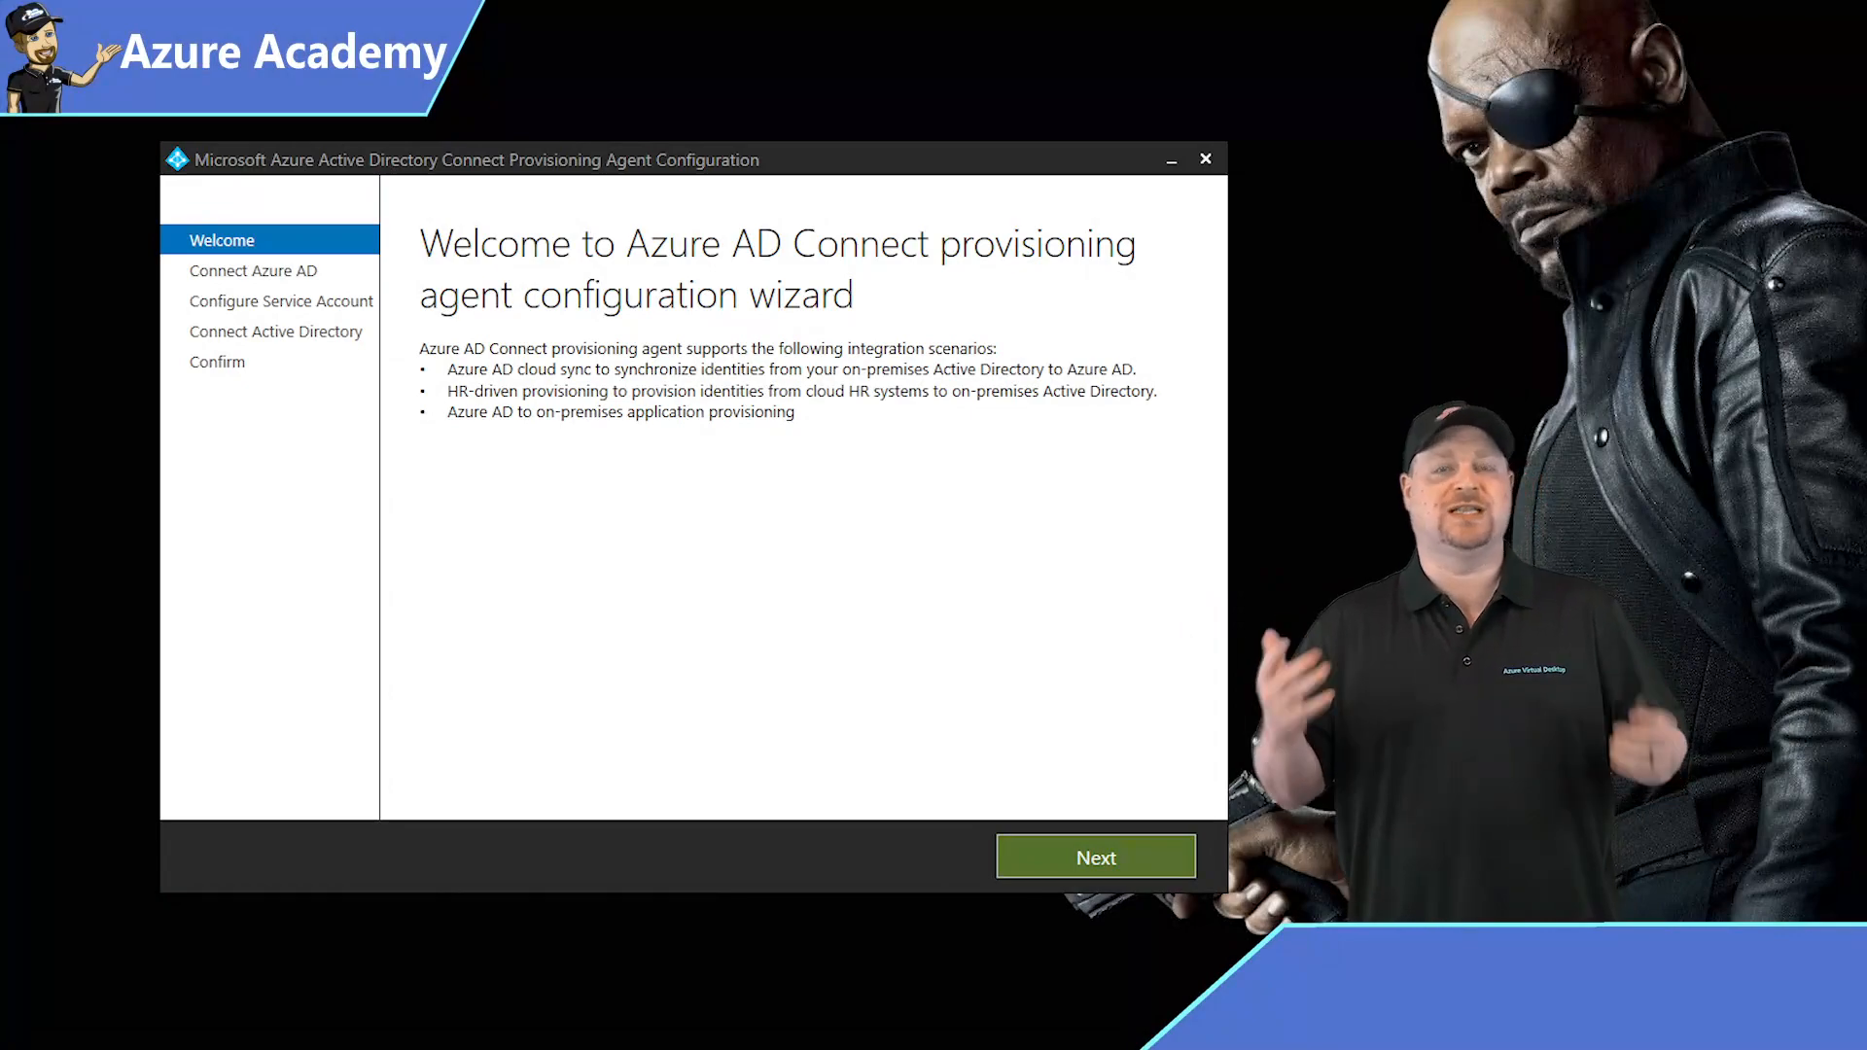
Complete agent wizard sign-in, gMSA creation and MSAzureAcademy.com domain setup, reaching Confirm.
click(1094, 856)
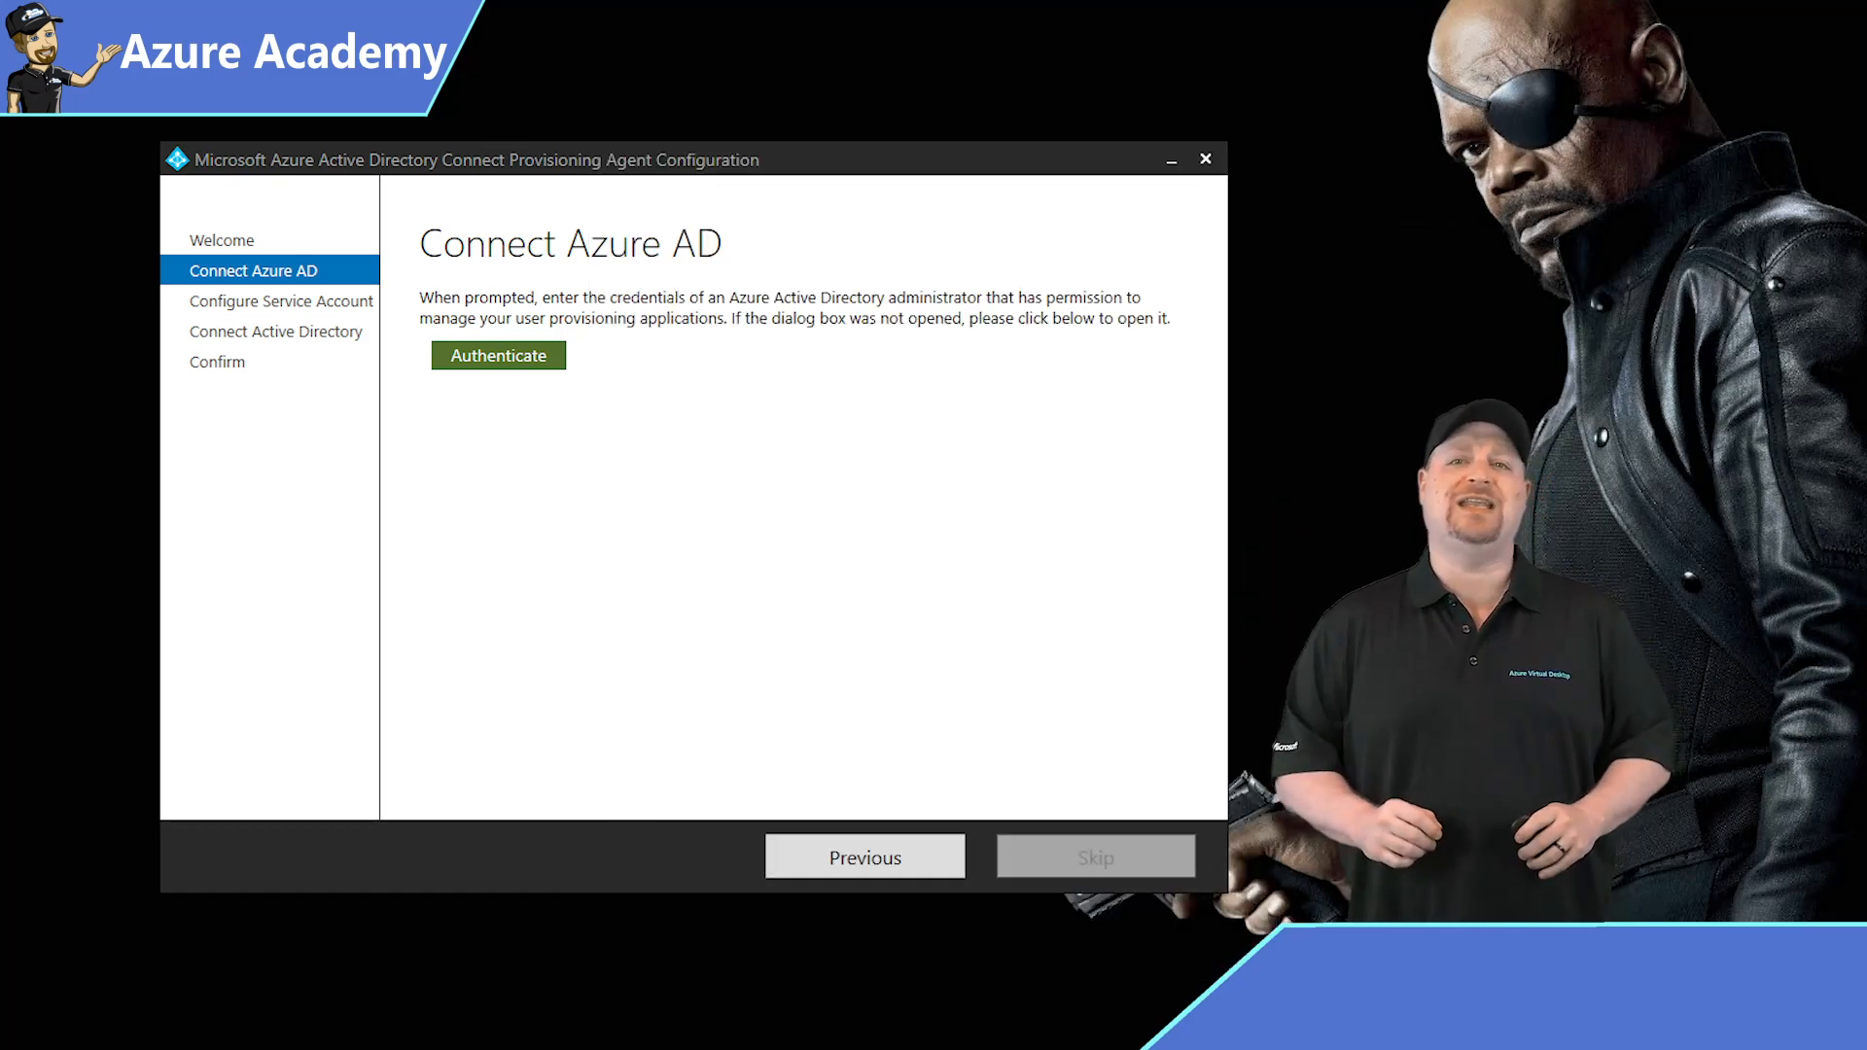
click(498, 355)
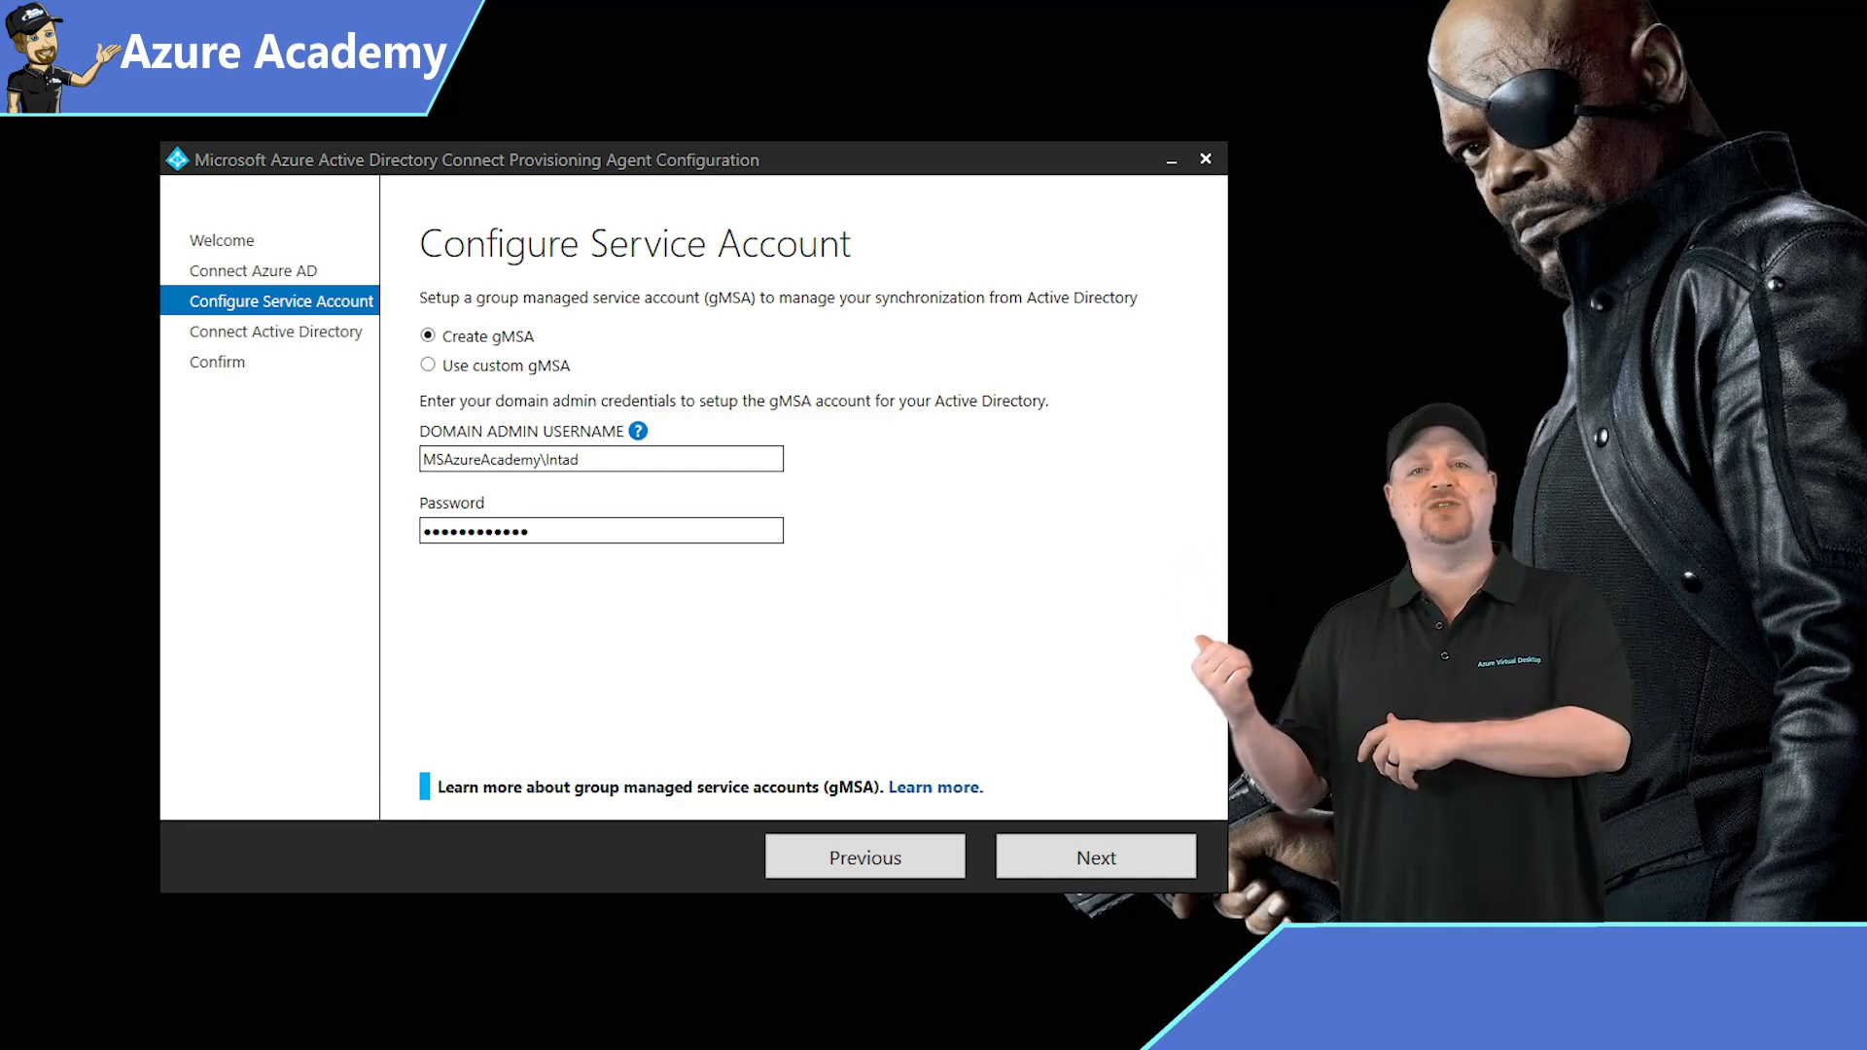
click(1093, 855)
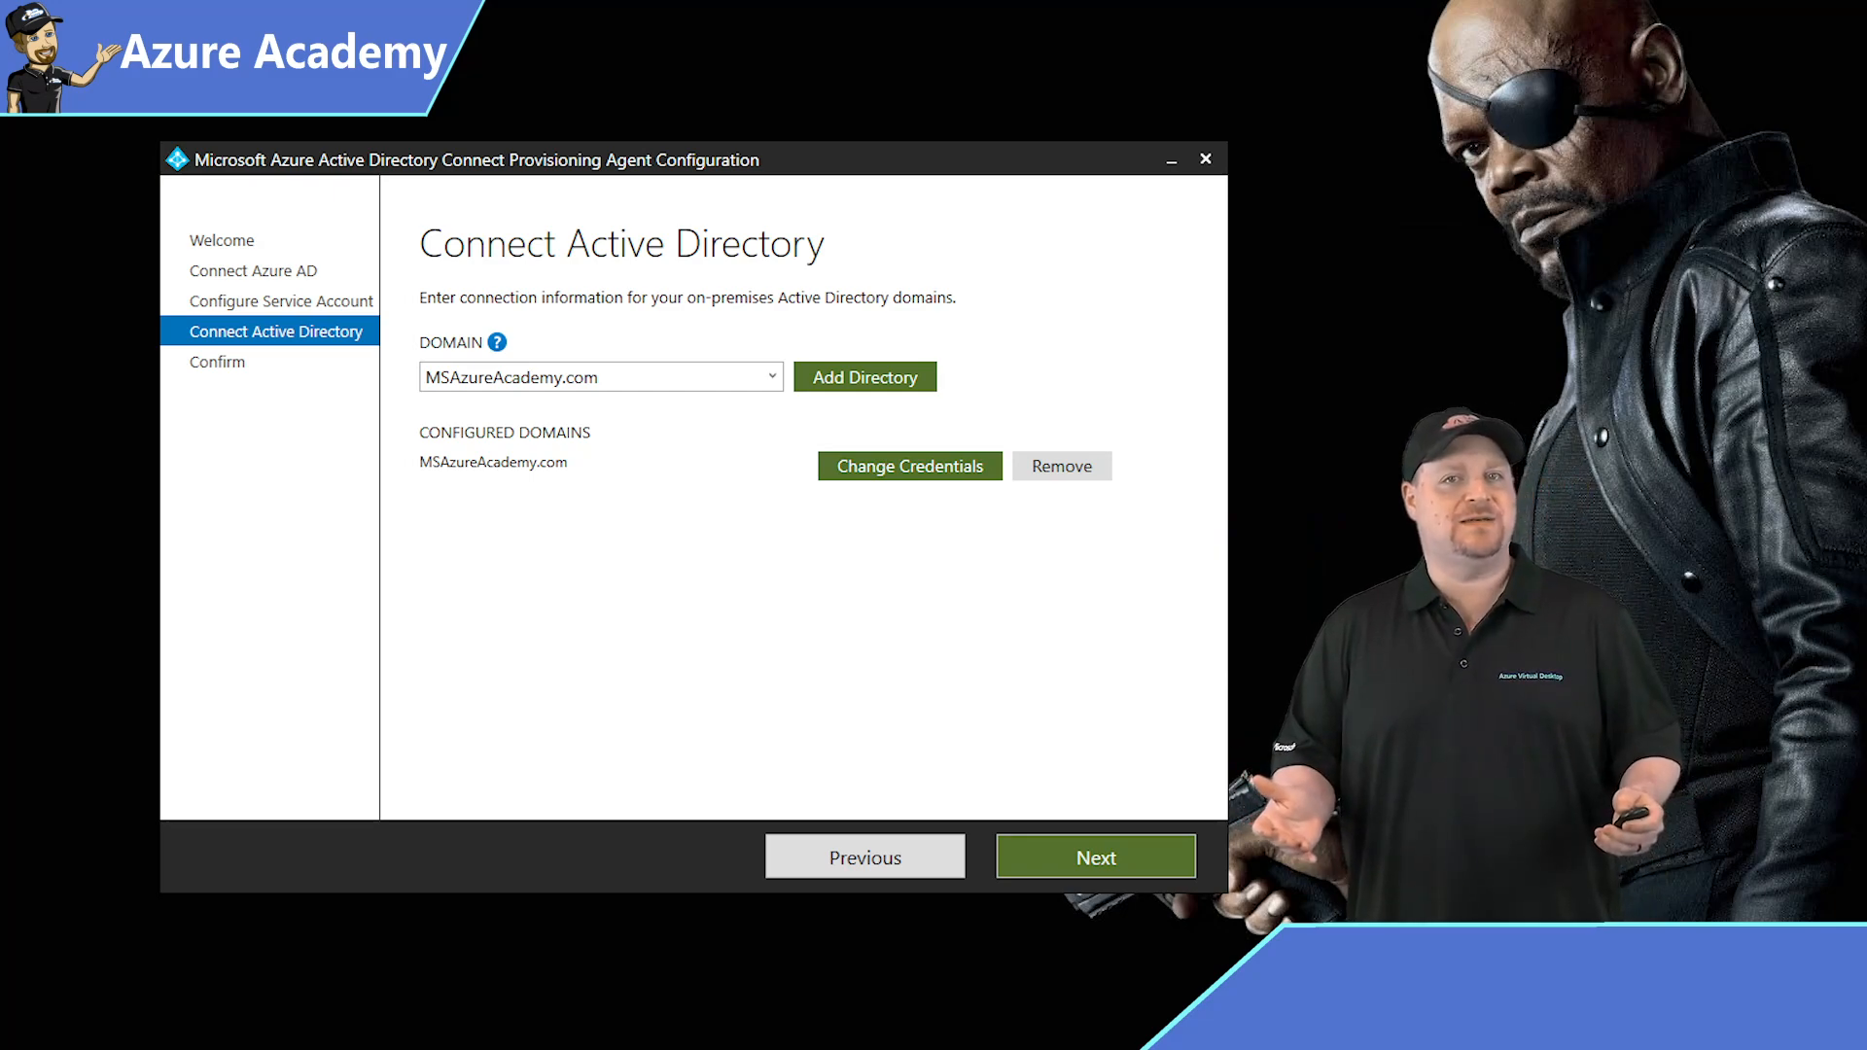
click(1093, 856)
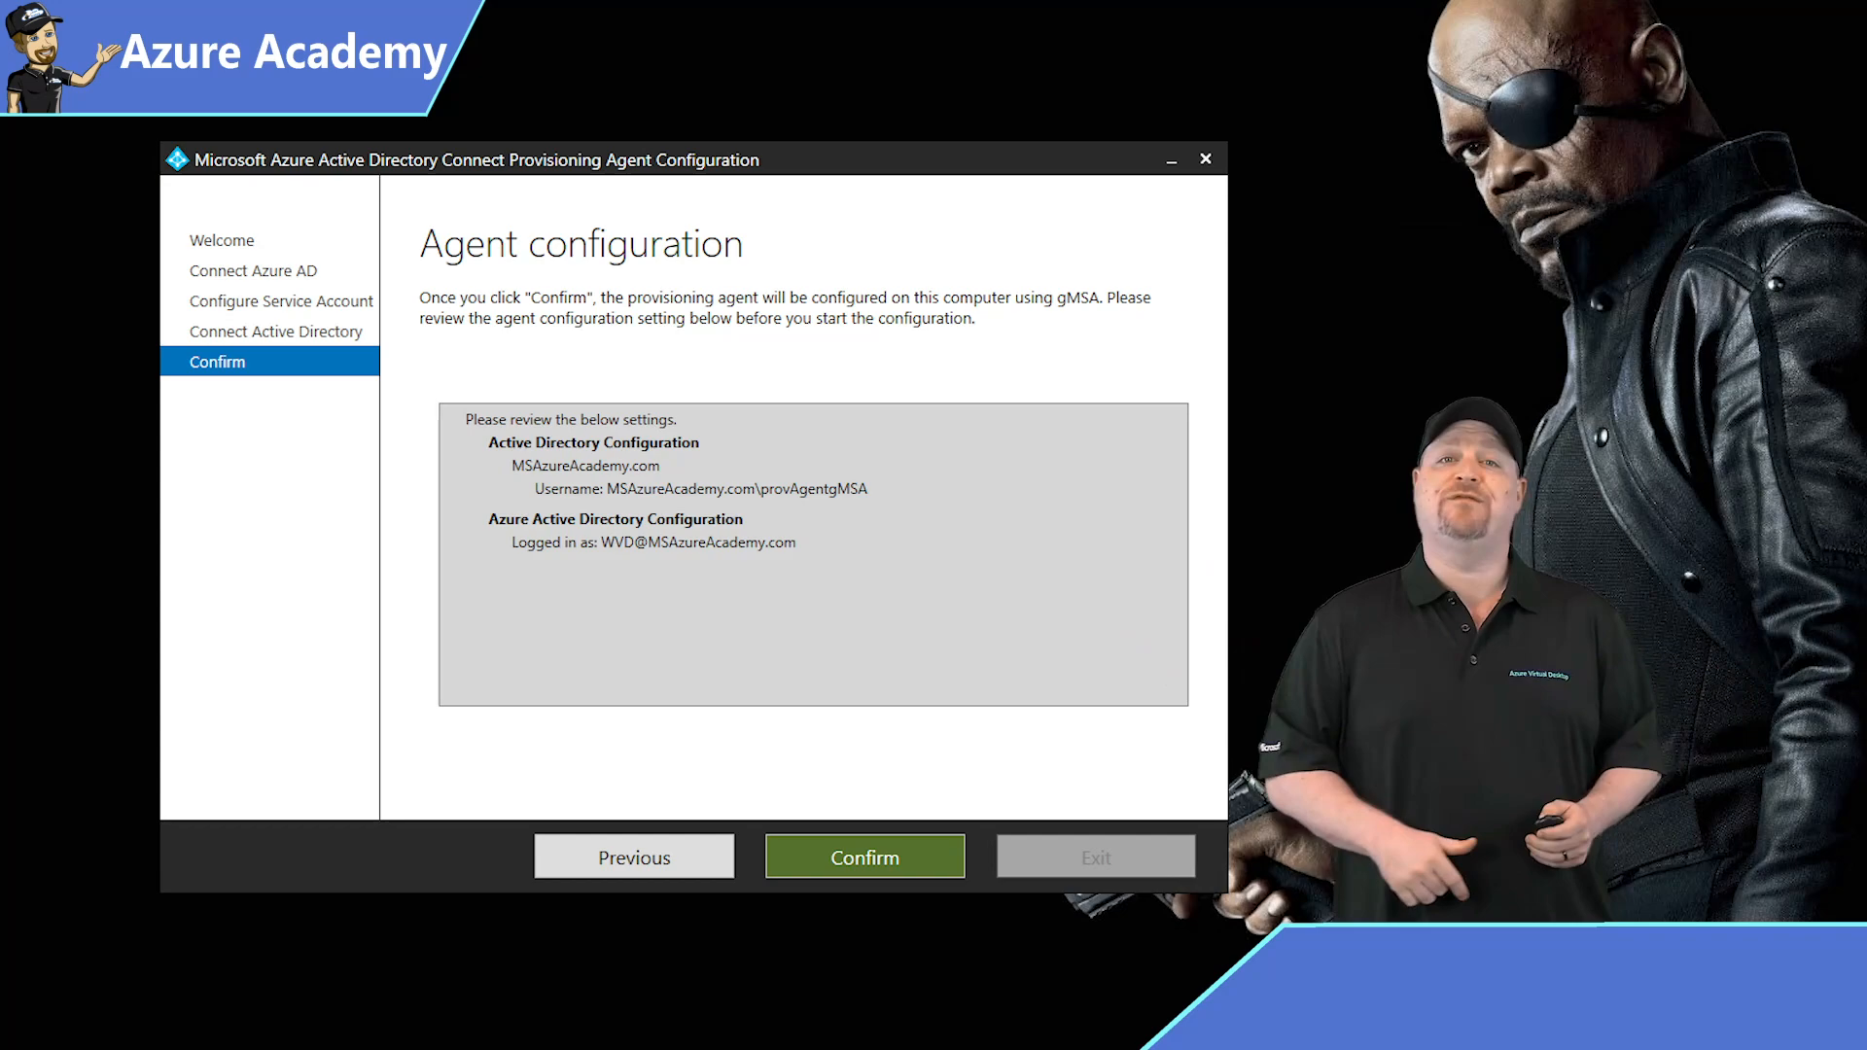
click(864, 856)
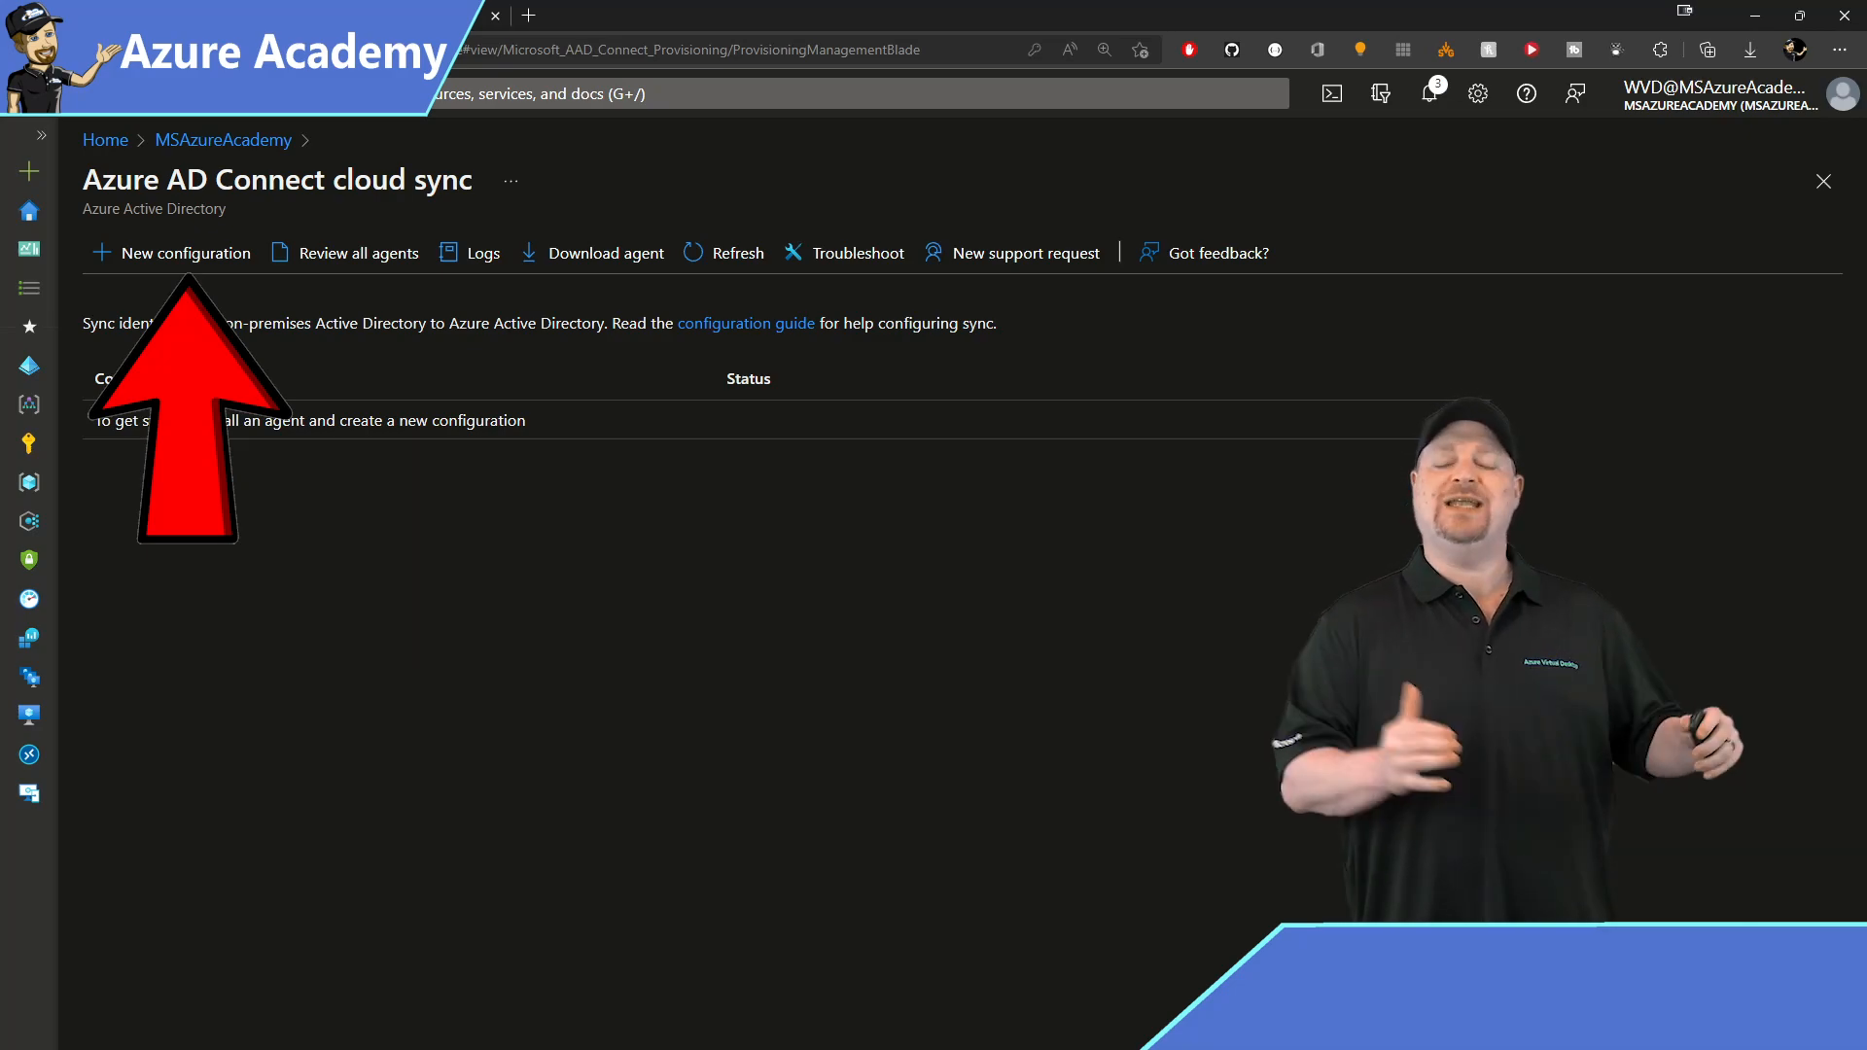
Add a new MSAzureAcademy.com cloud sync configuration, keeping password hash sync checked.
click(185, 253)
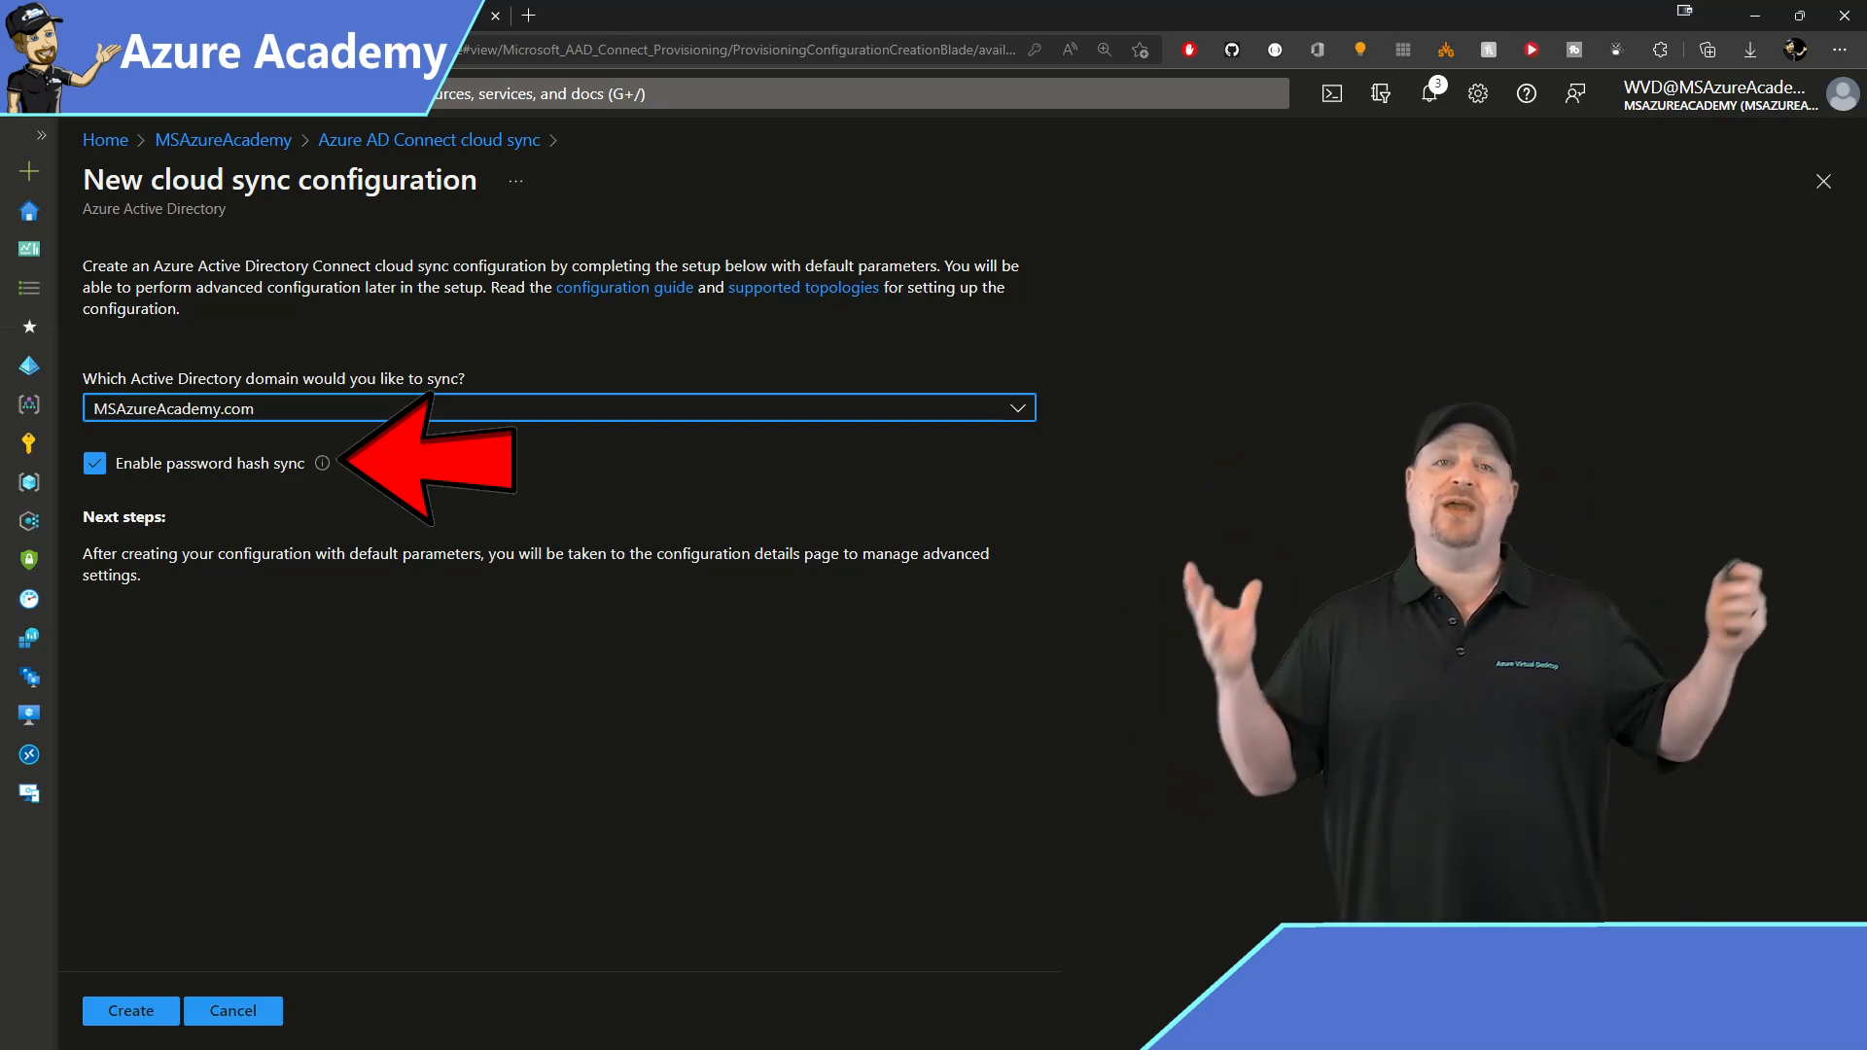
click(129, 1009)
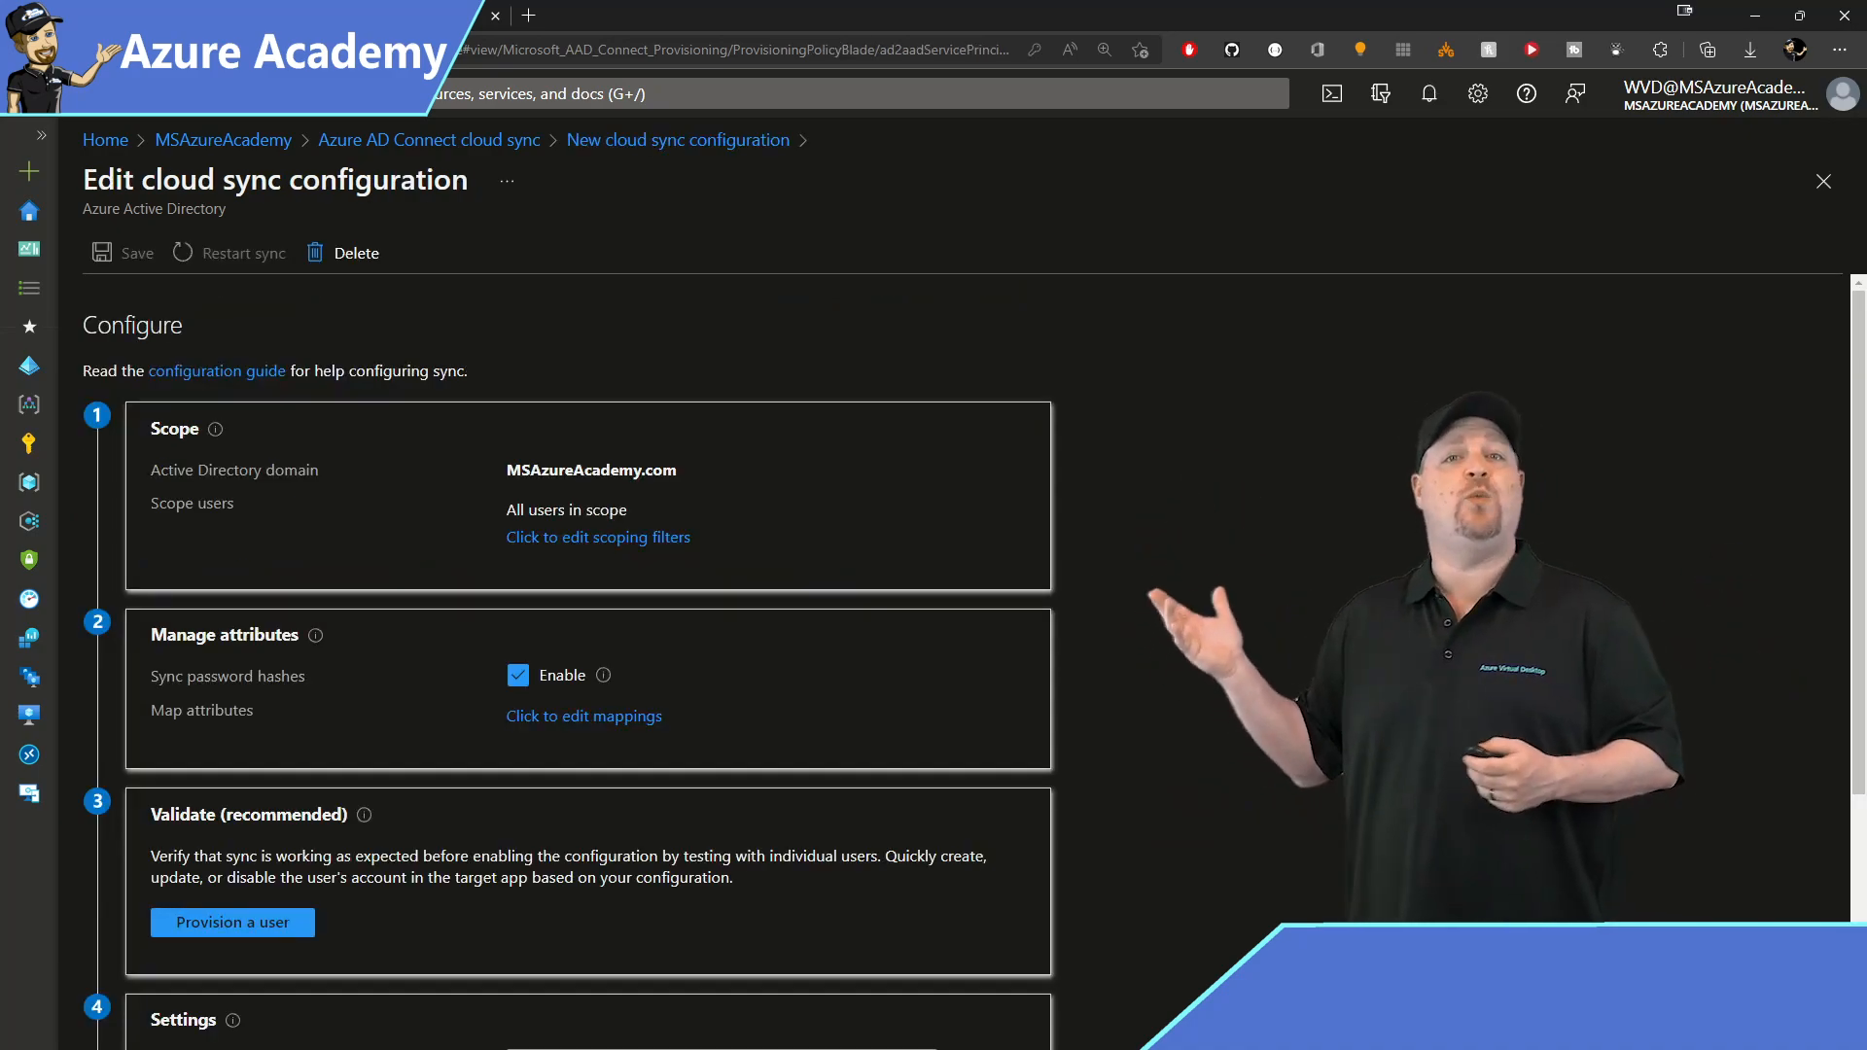
Edit scoping filters to Selected organizational units and add OU=AzureAD,DC=CookieCo,DC=net.
click(598, 536)
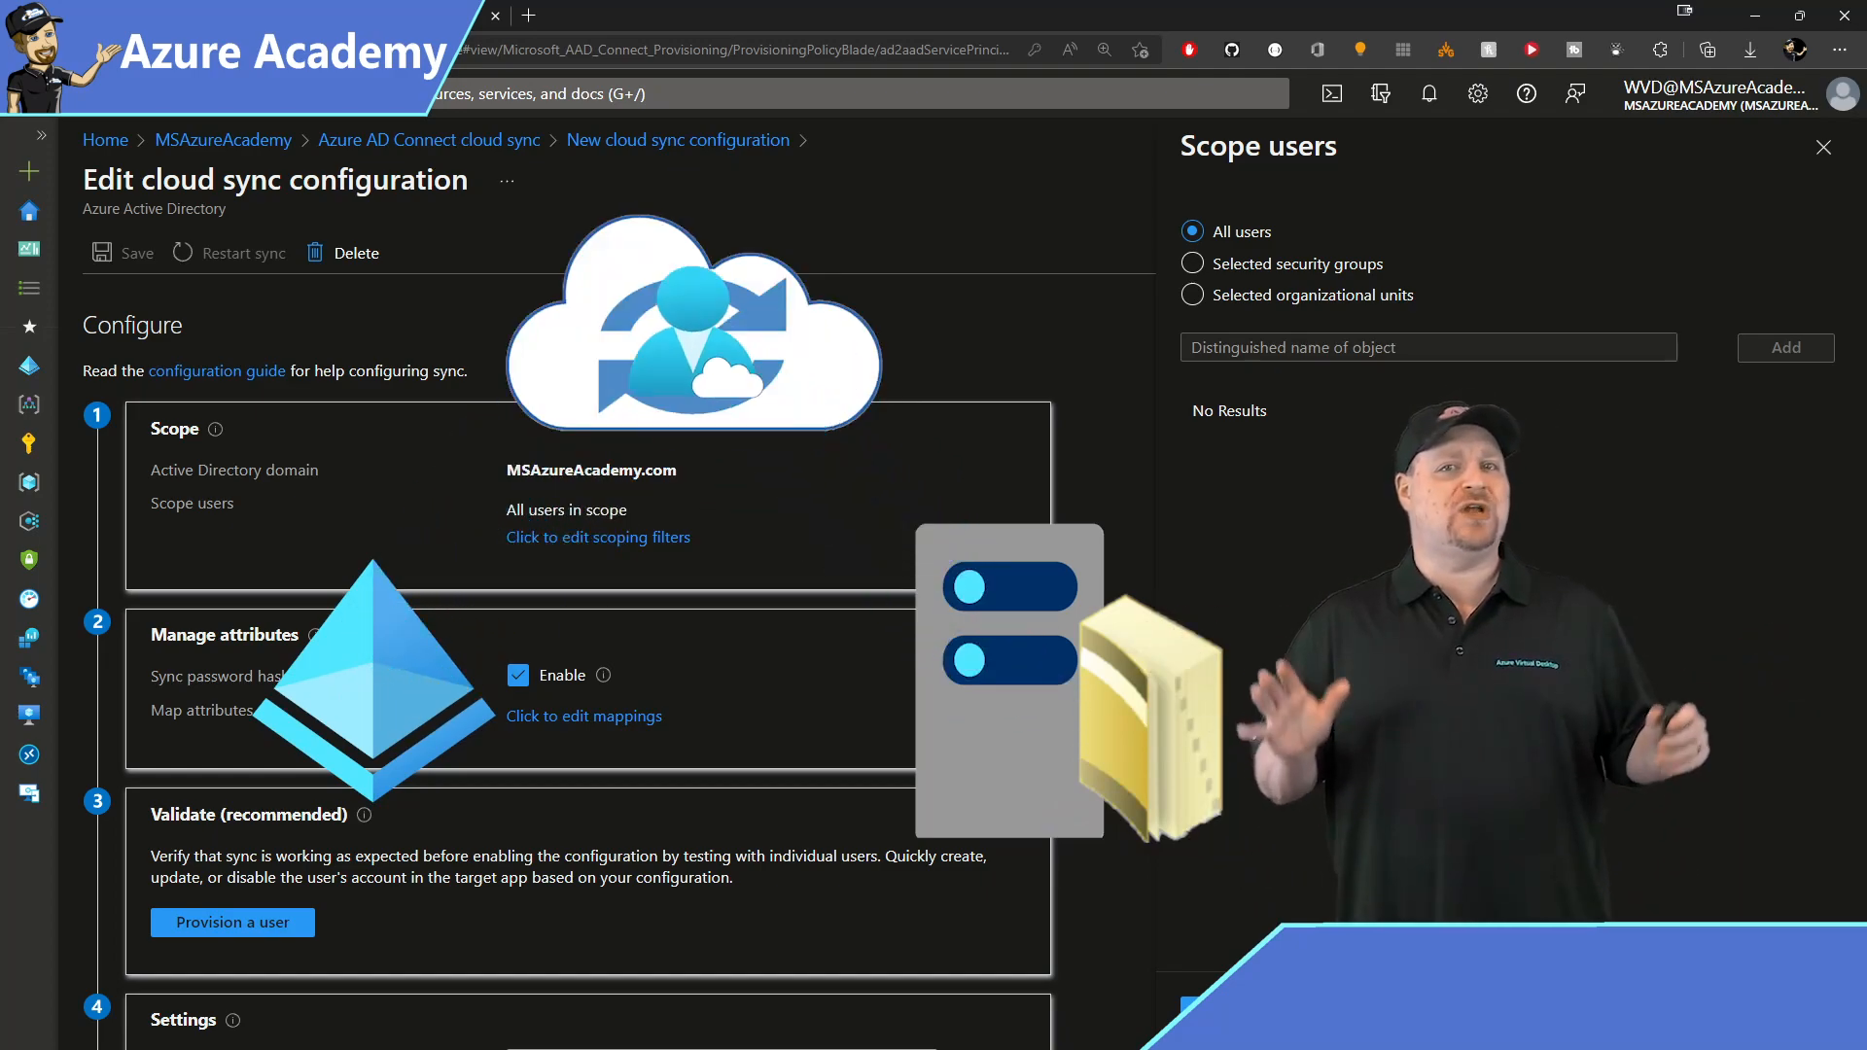
click(1192, 293)
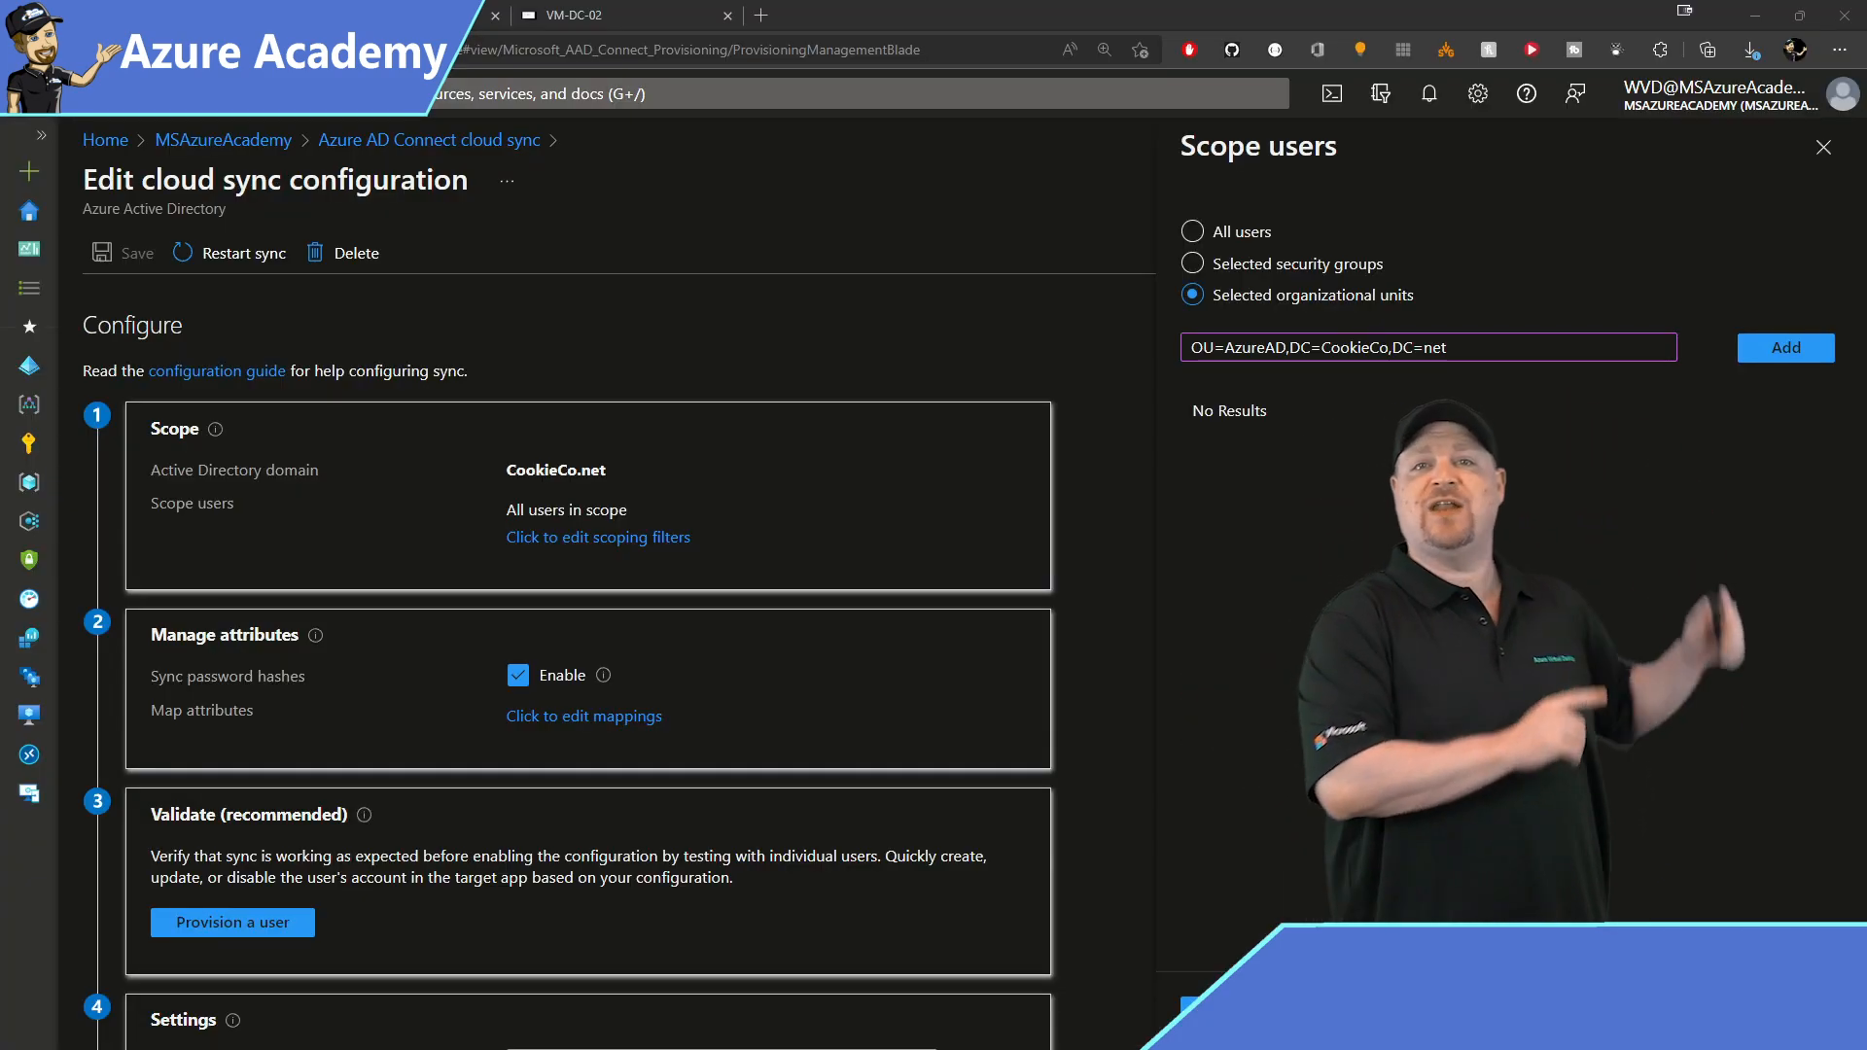
click(1783, 346)
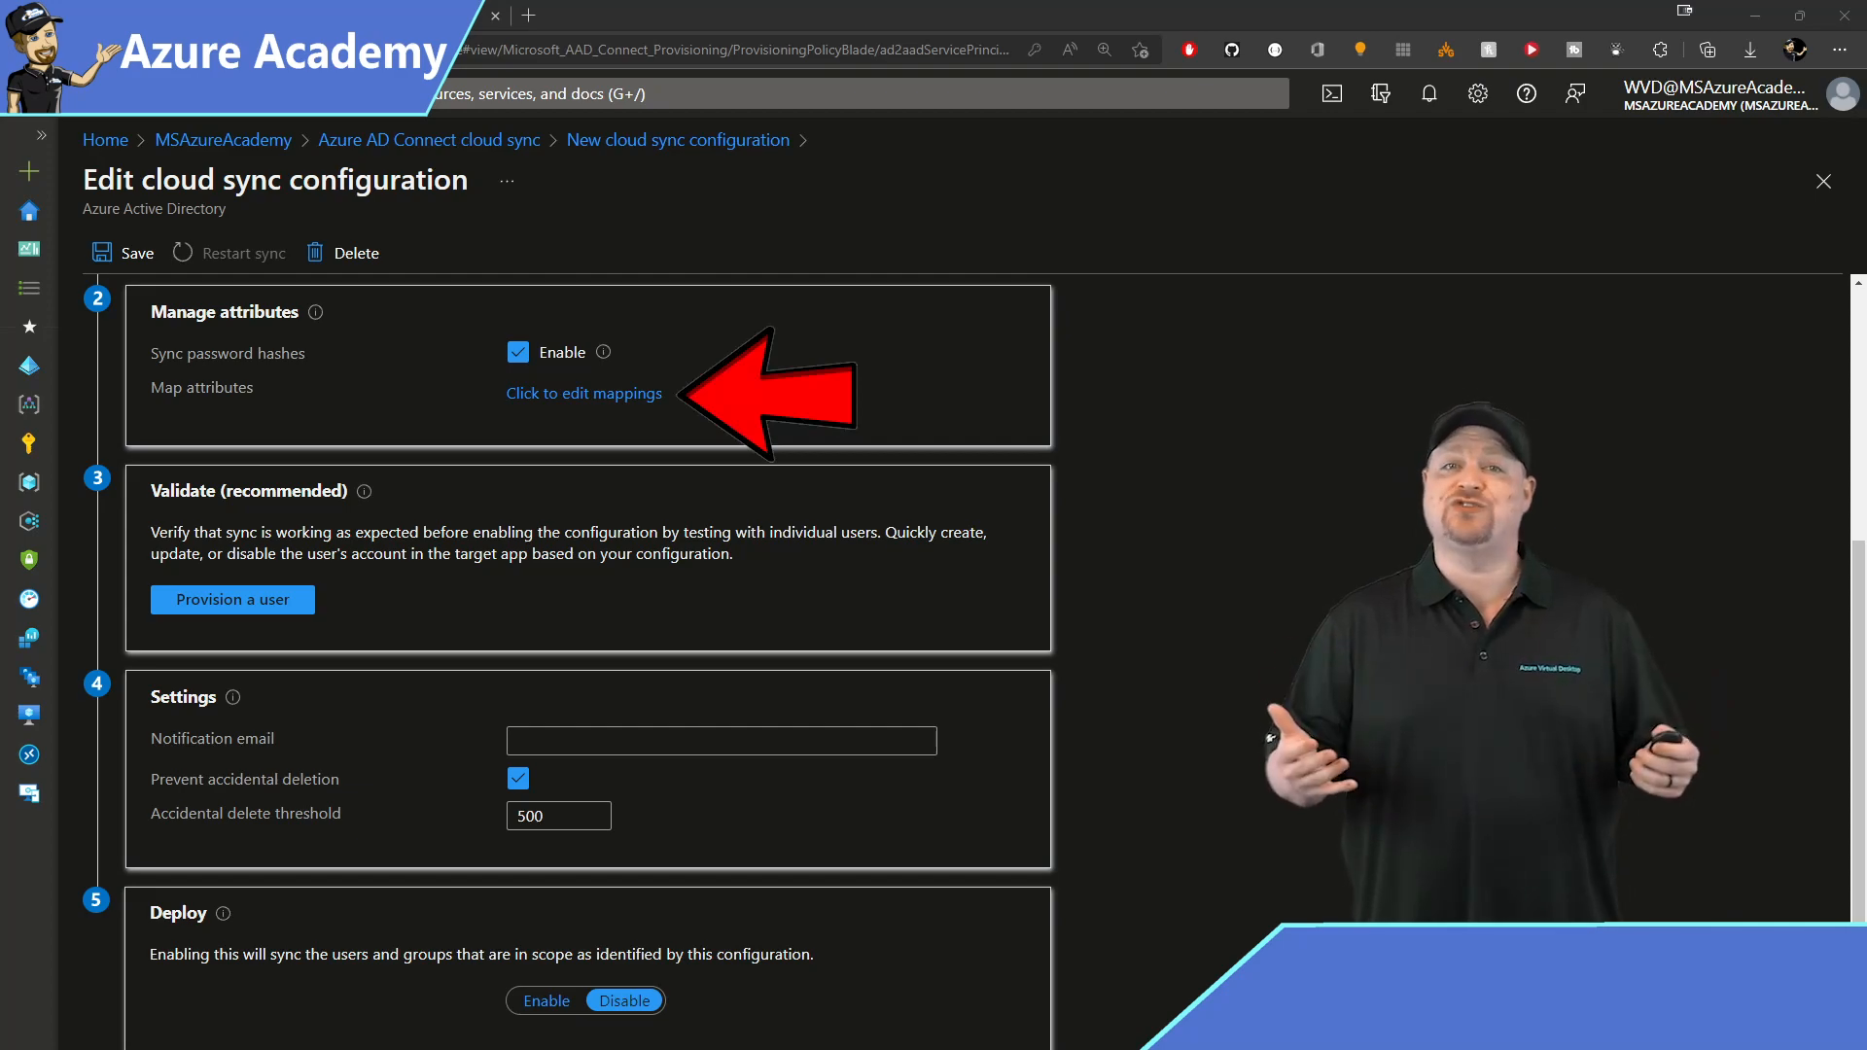
click(584, 393)
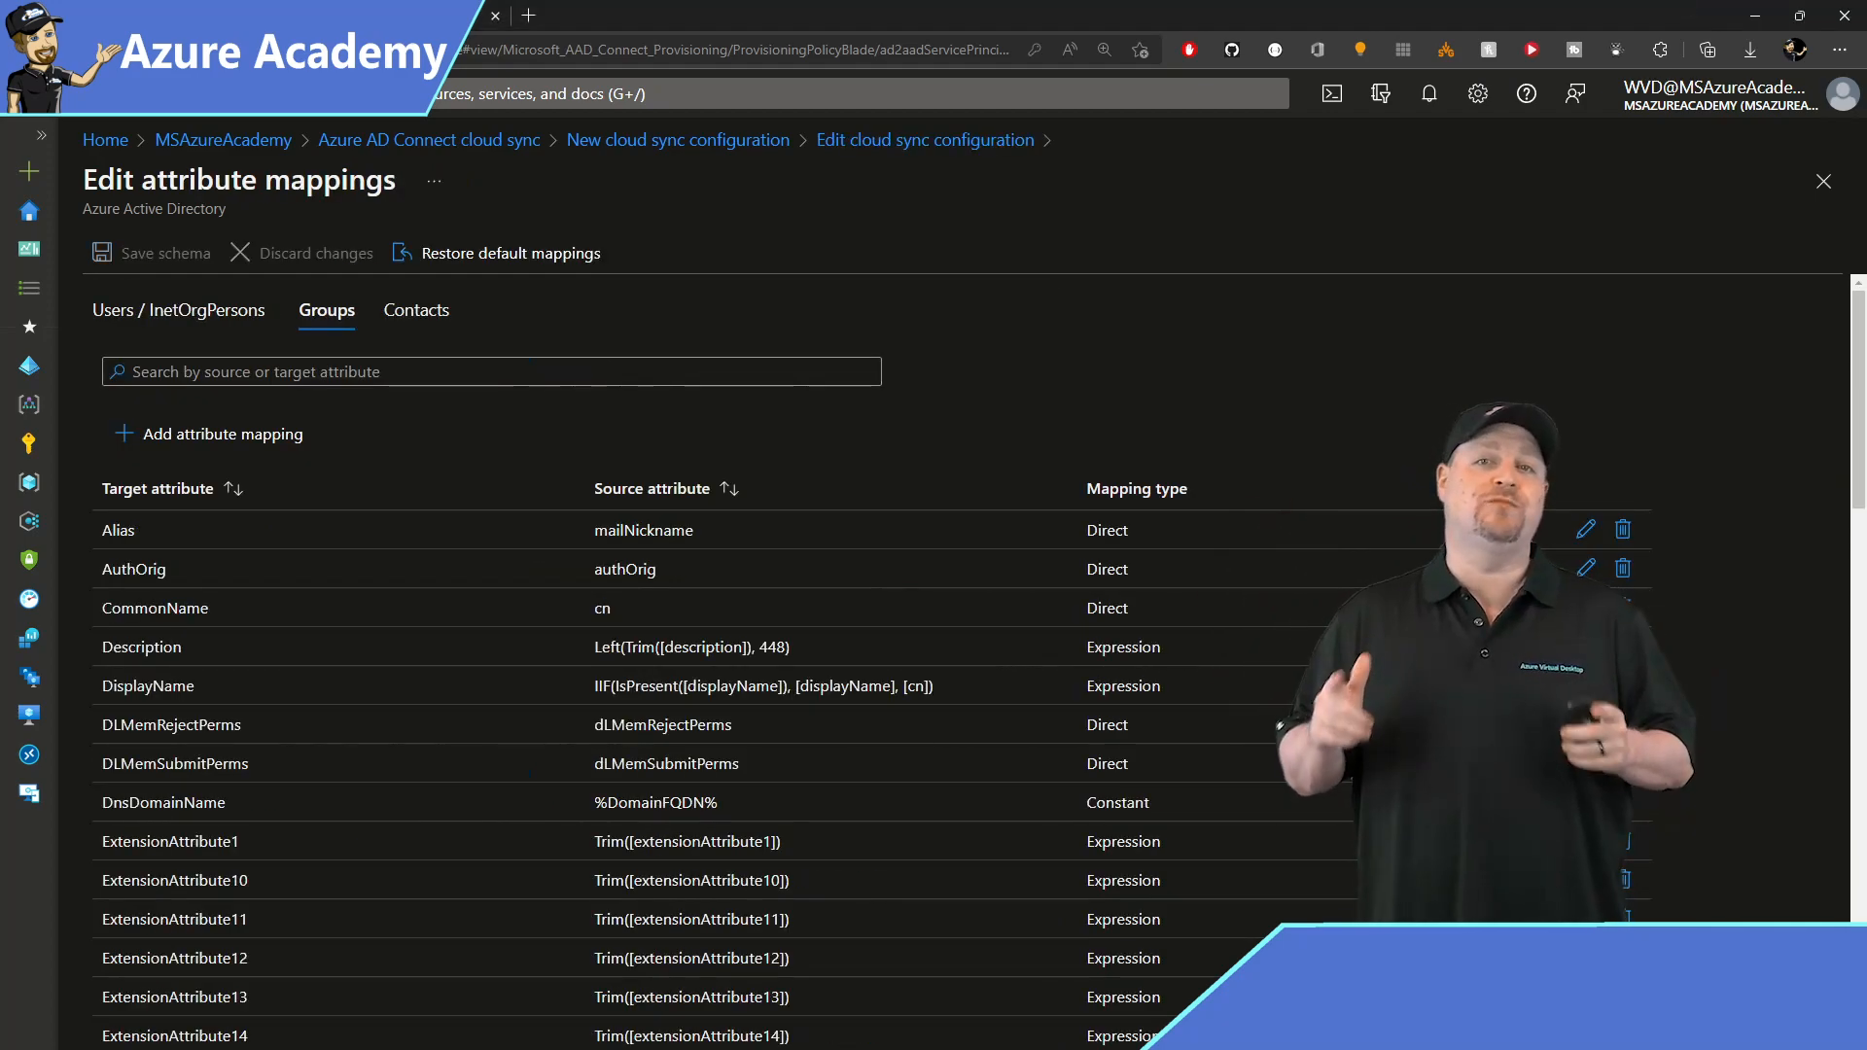
click(417, 309)
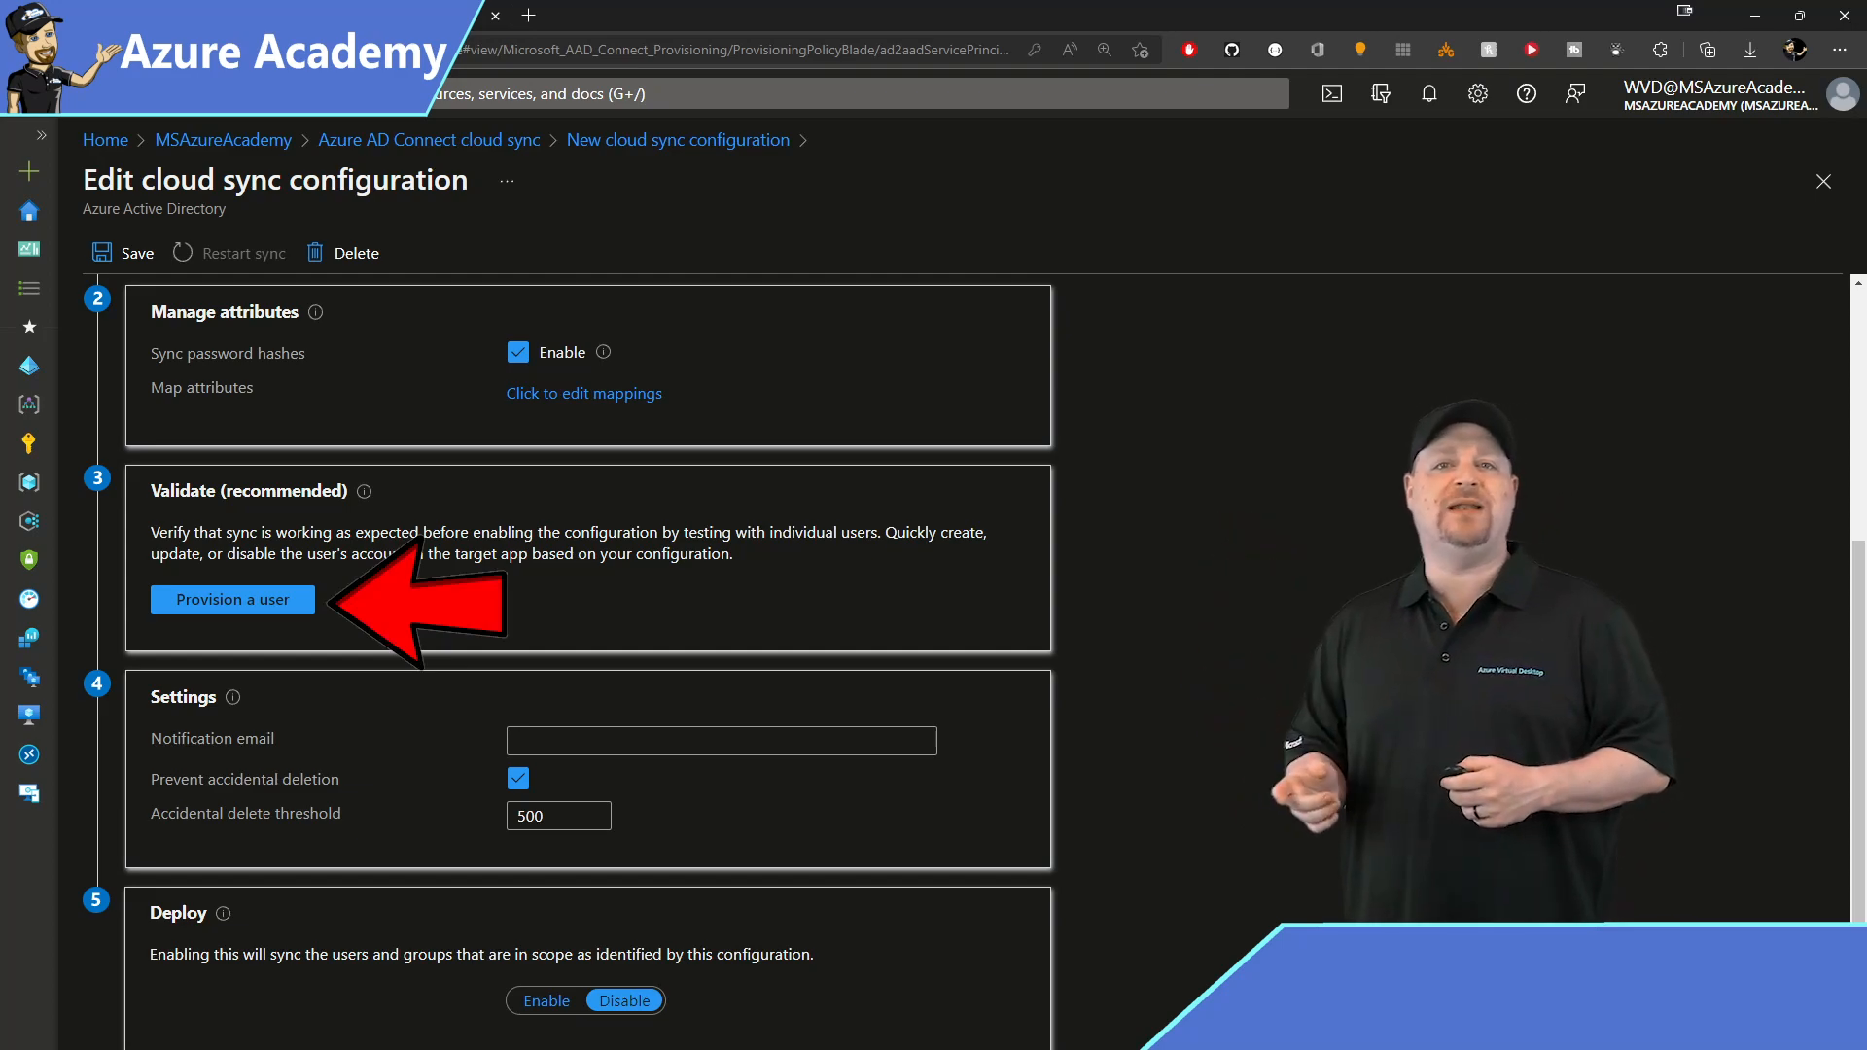
View Provision on demand, then return and choose Enable under Deploy.
click(232, 599)
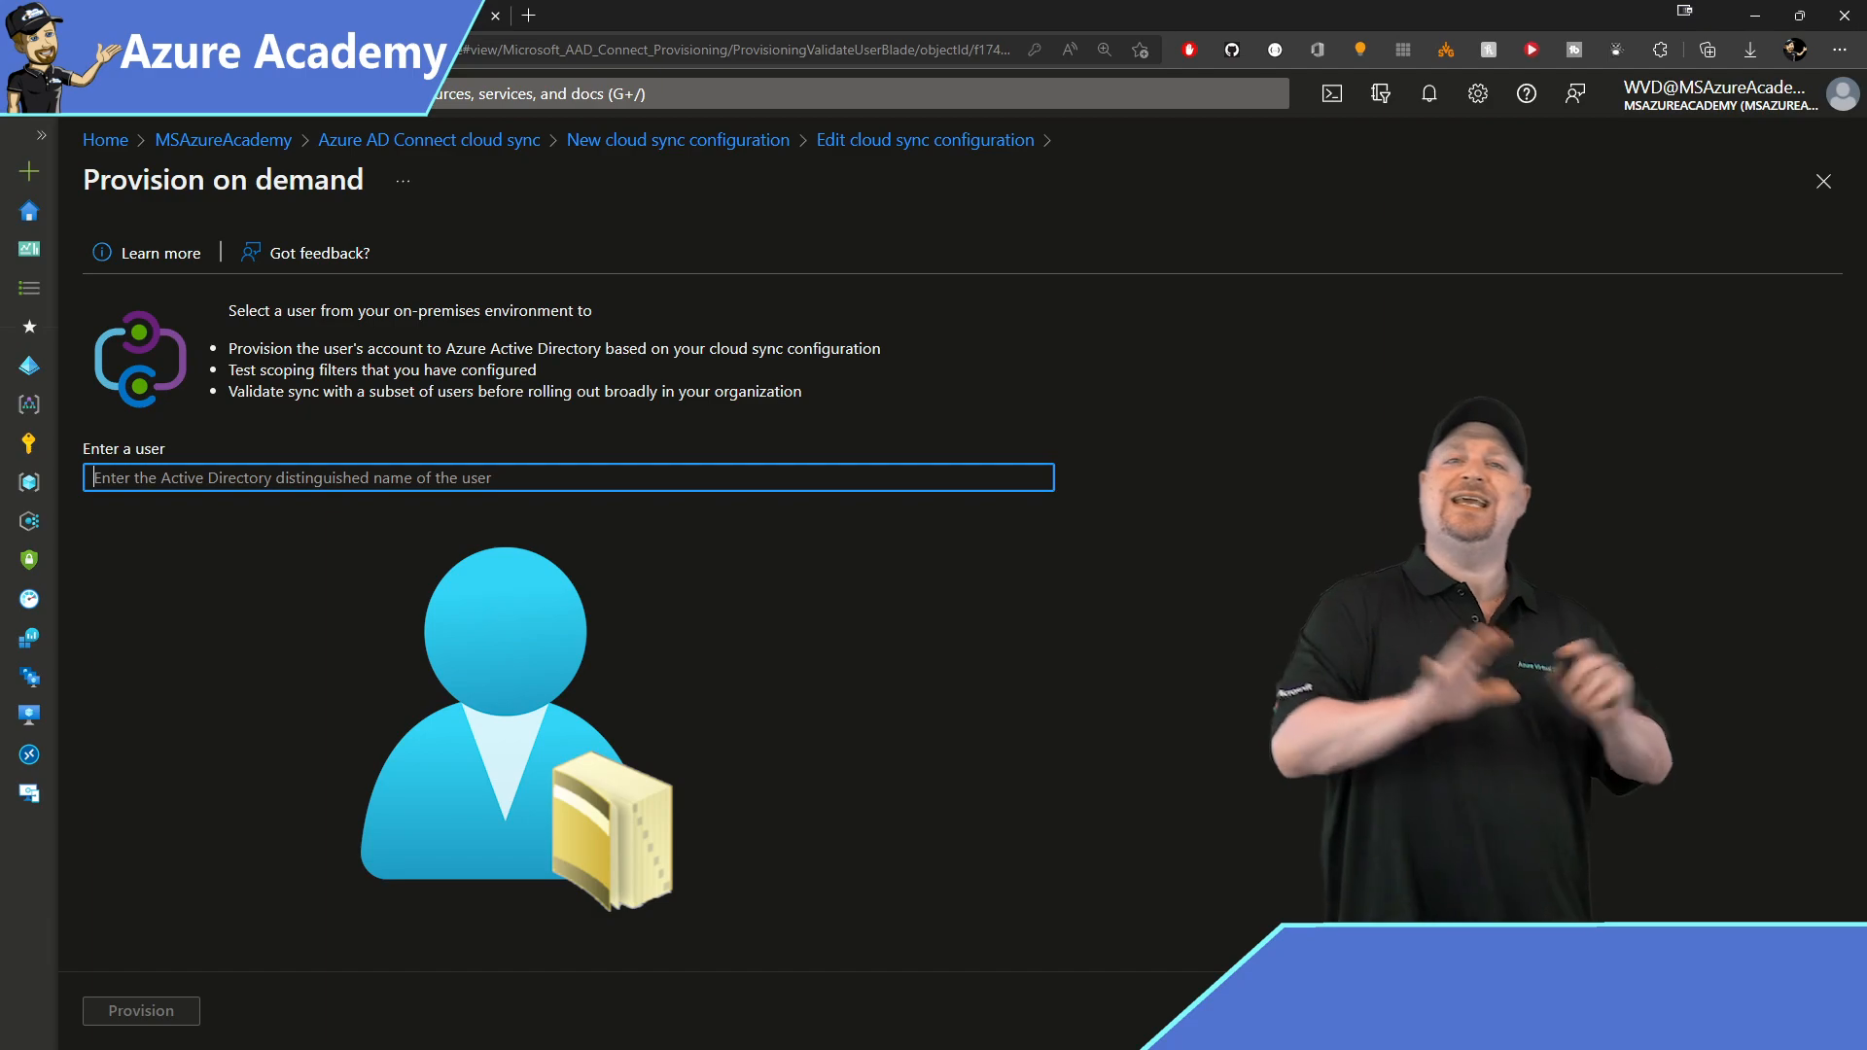
click(139, 1010)
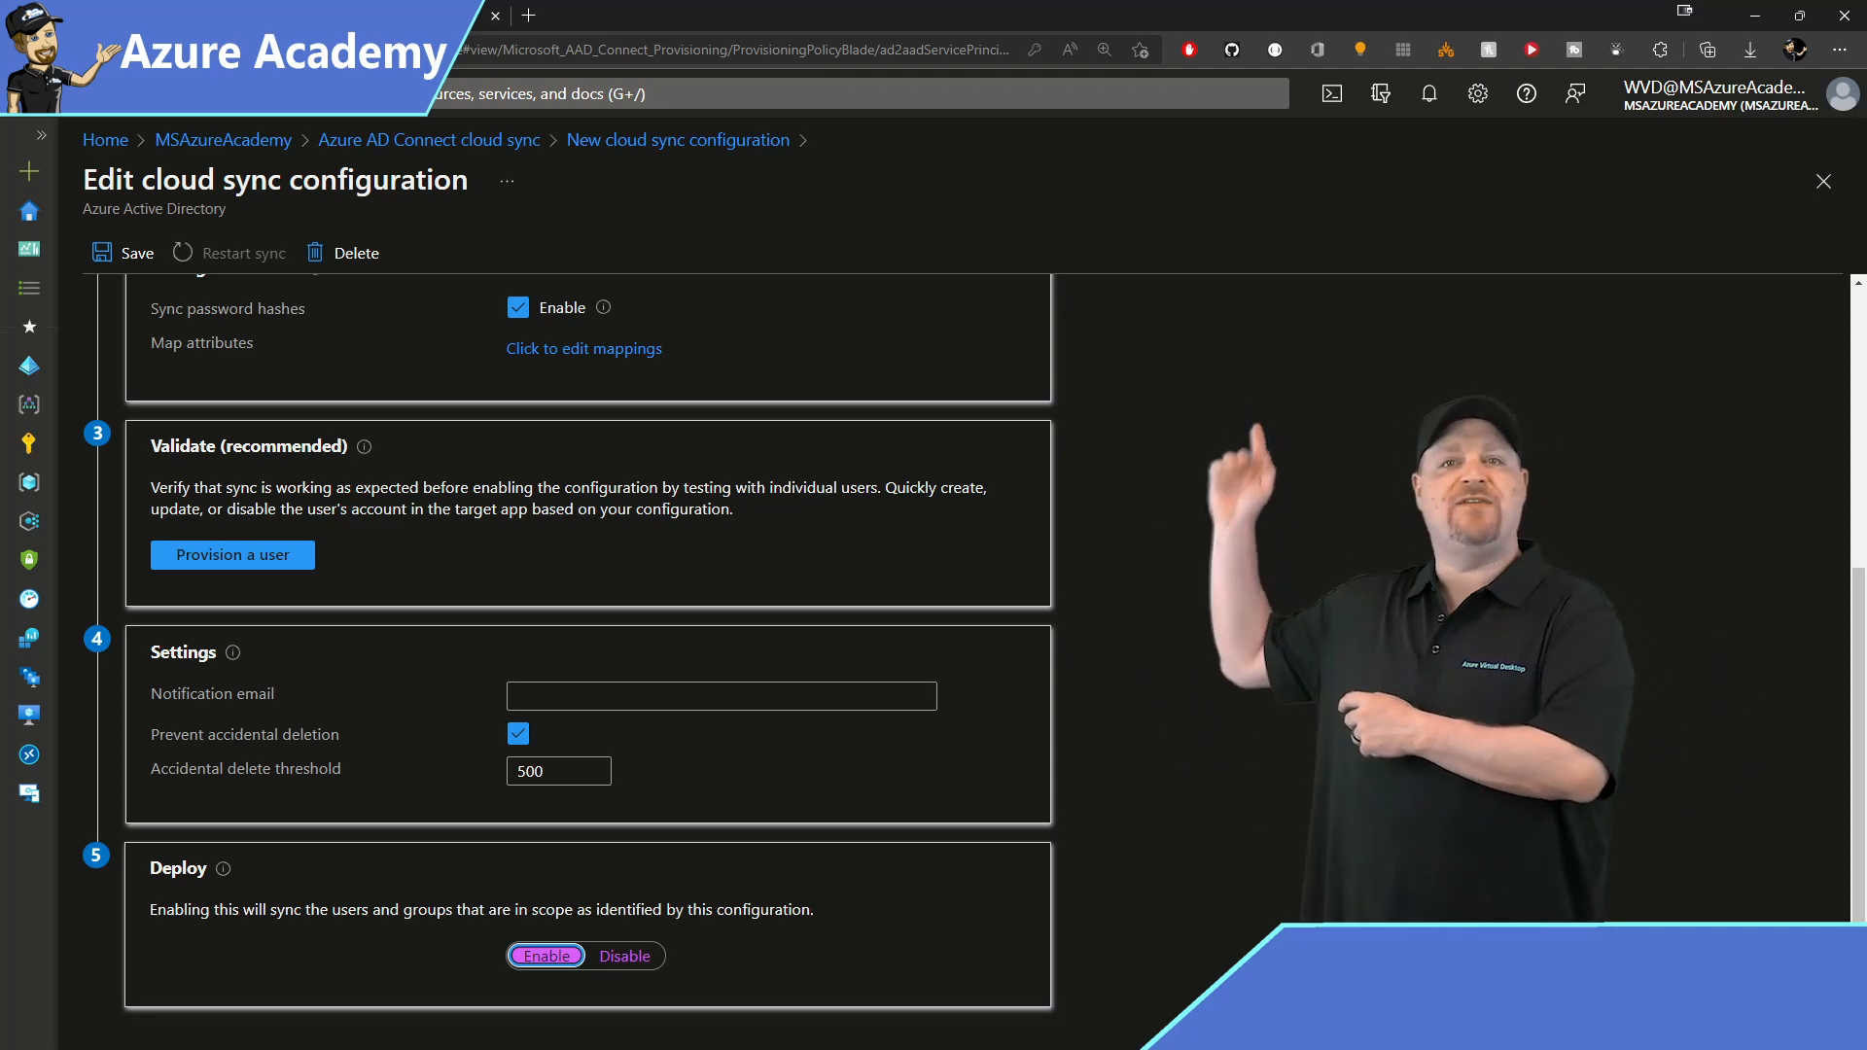
Save the configuration with Yes confirmation, then pick an option from the Healthy configuration's menu.
click(122, 253)
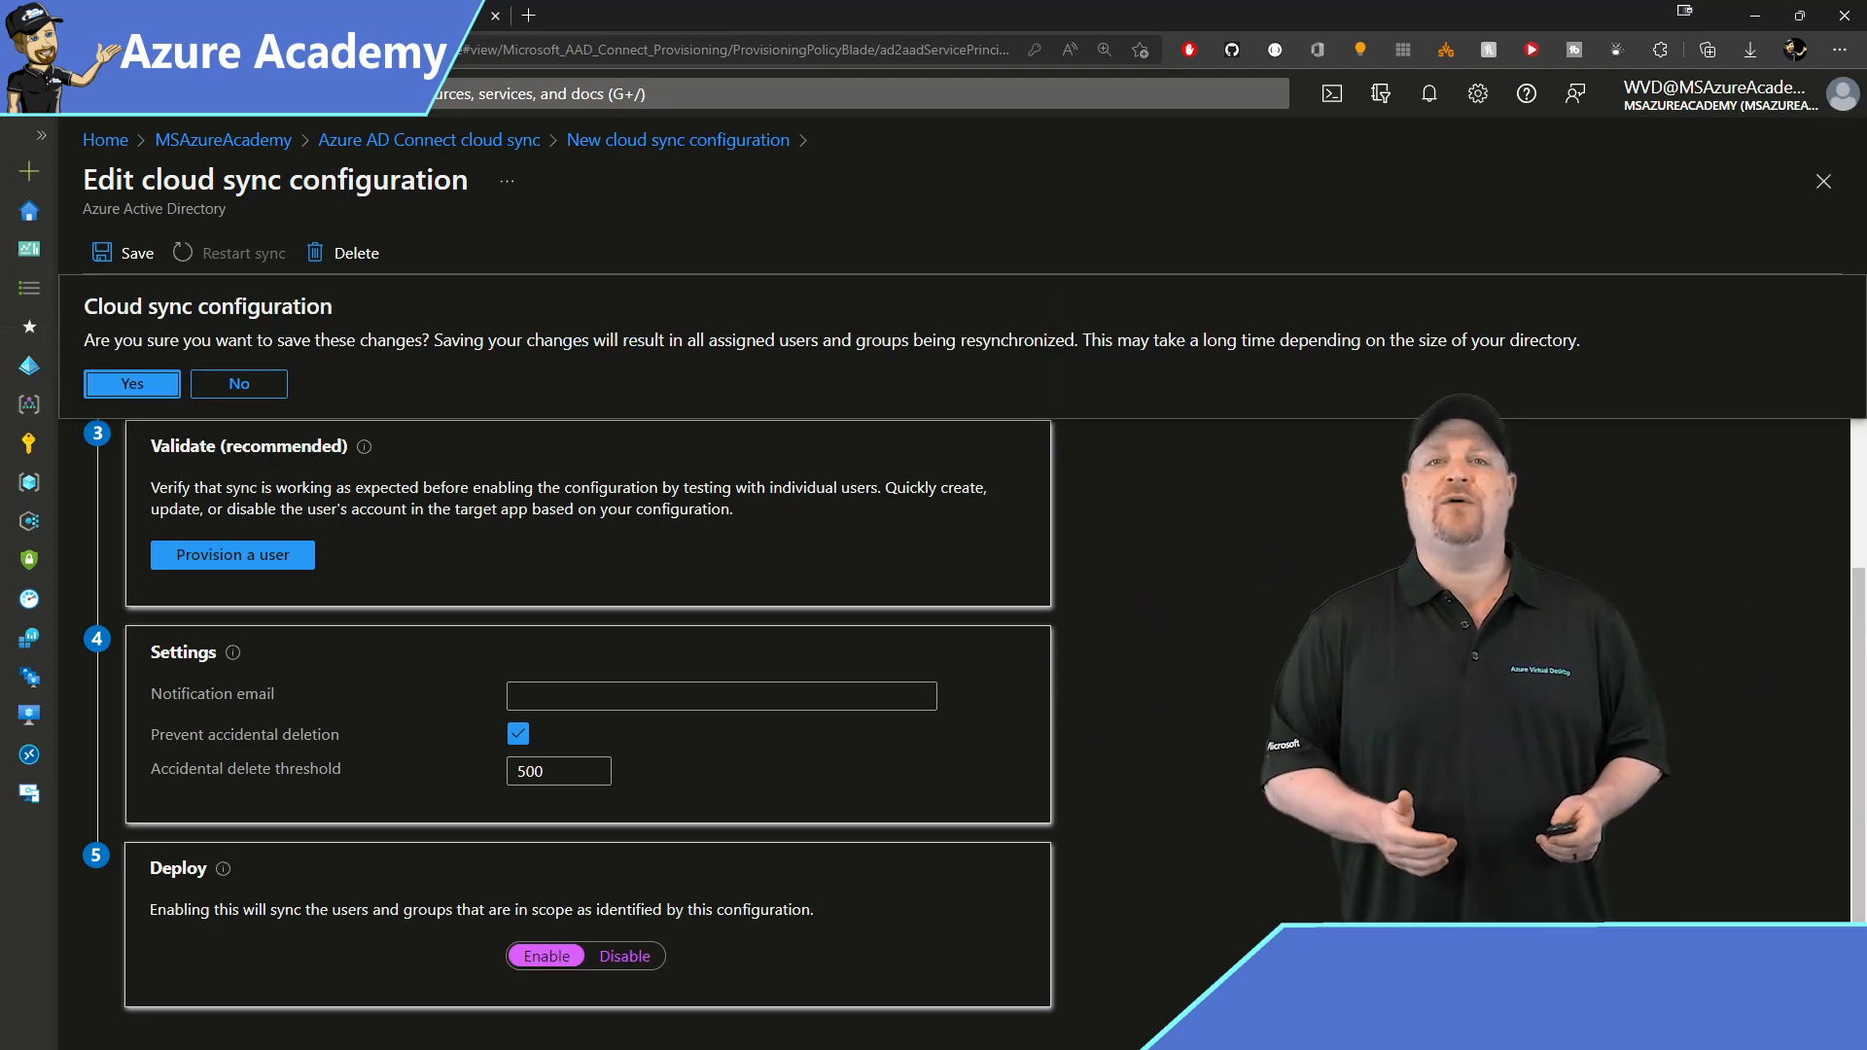
click(131, 384)
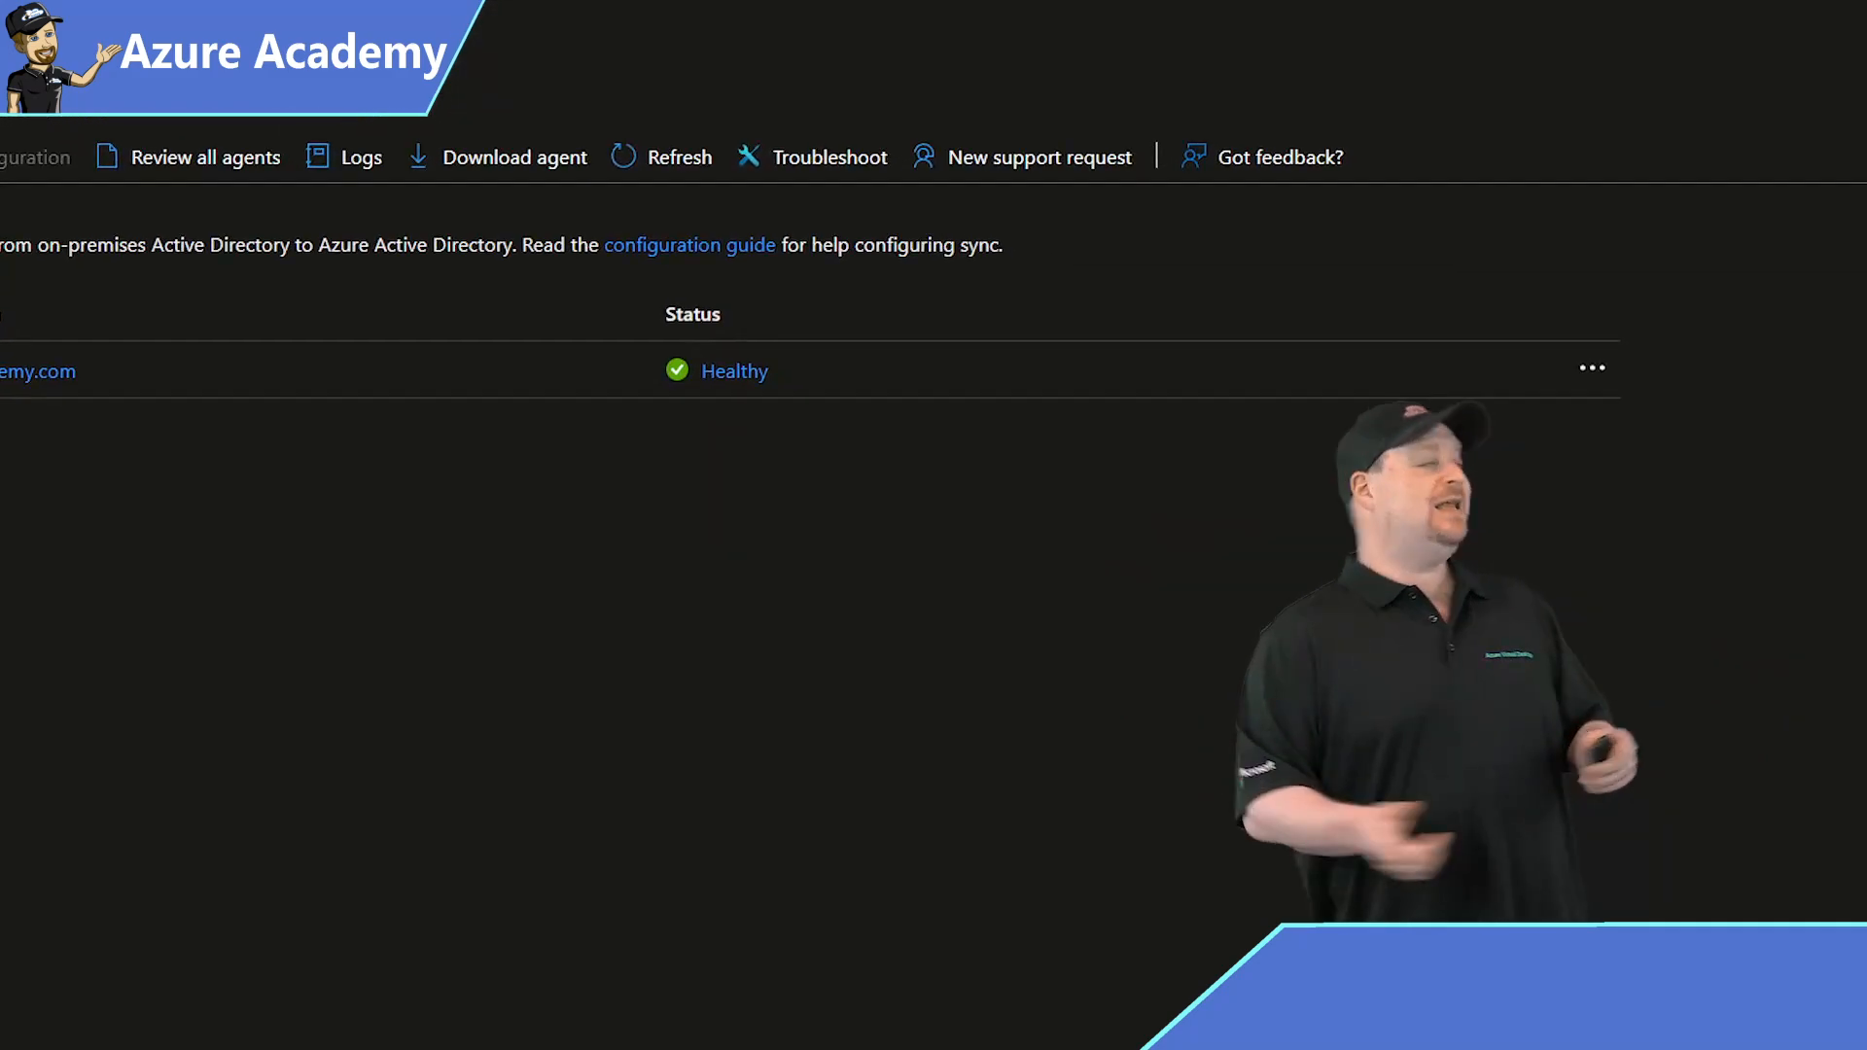
click(1591, 367)
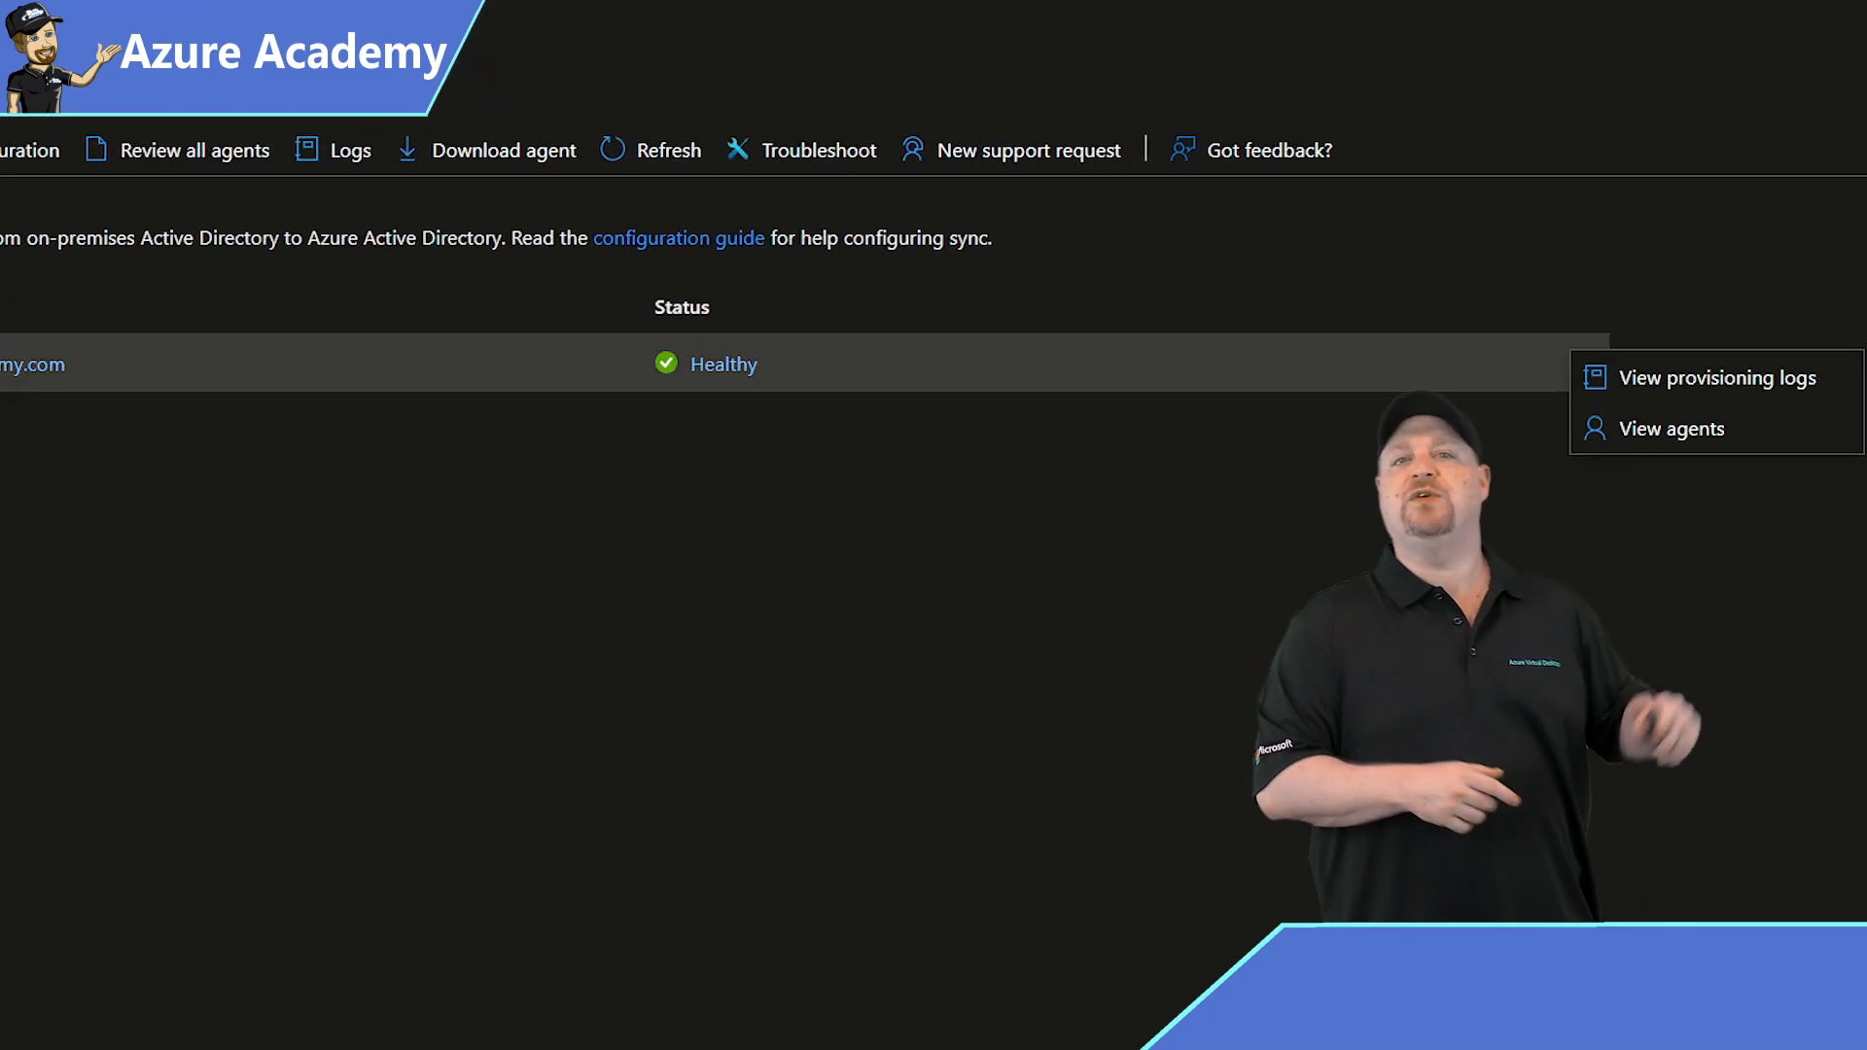
click(1673, 429)
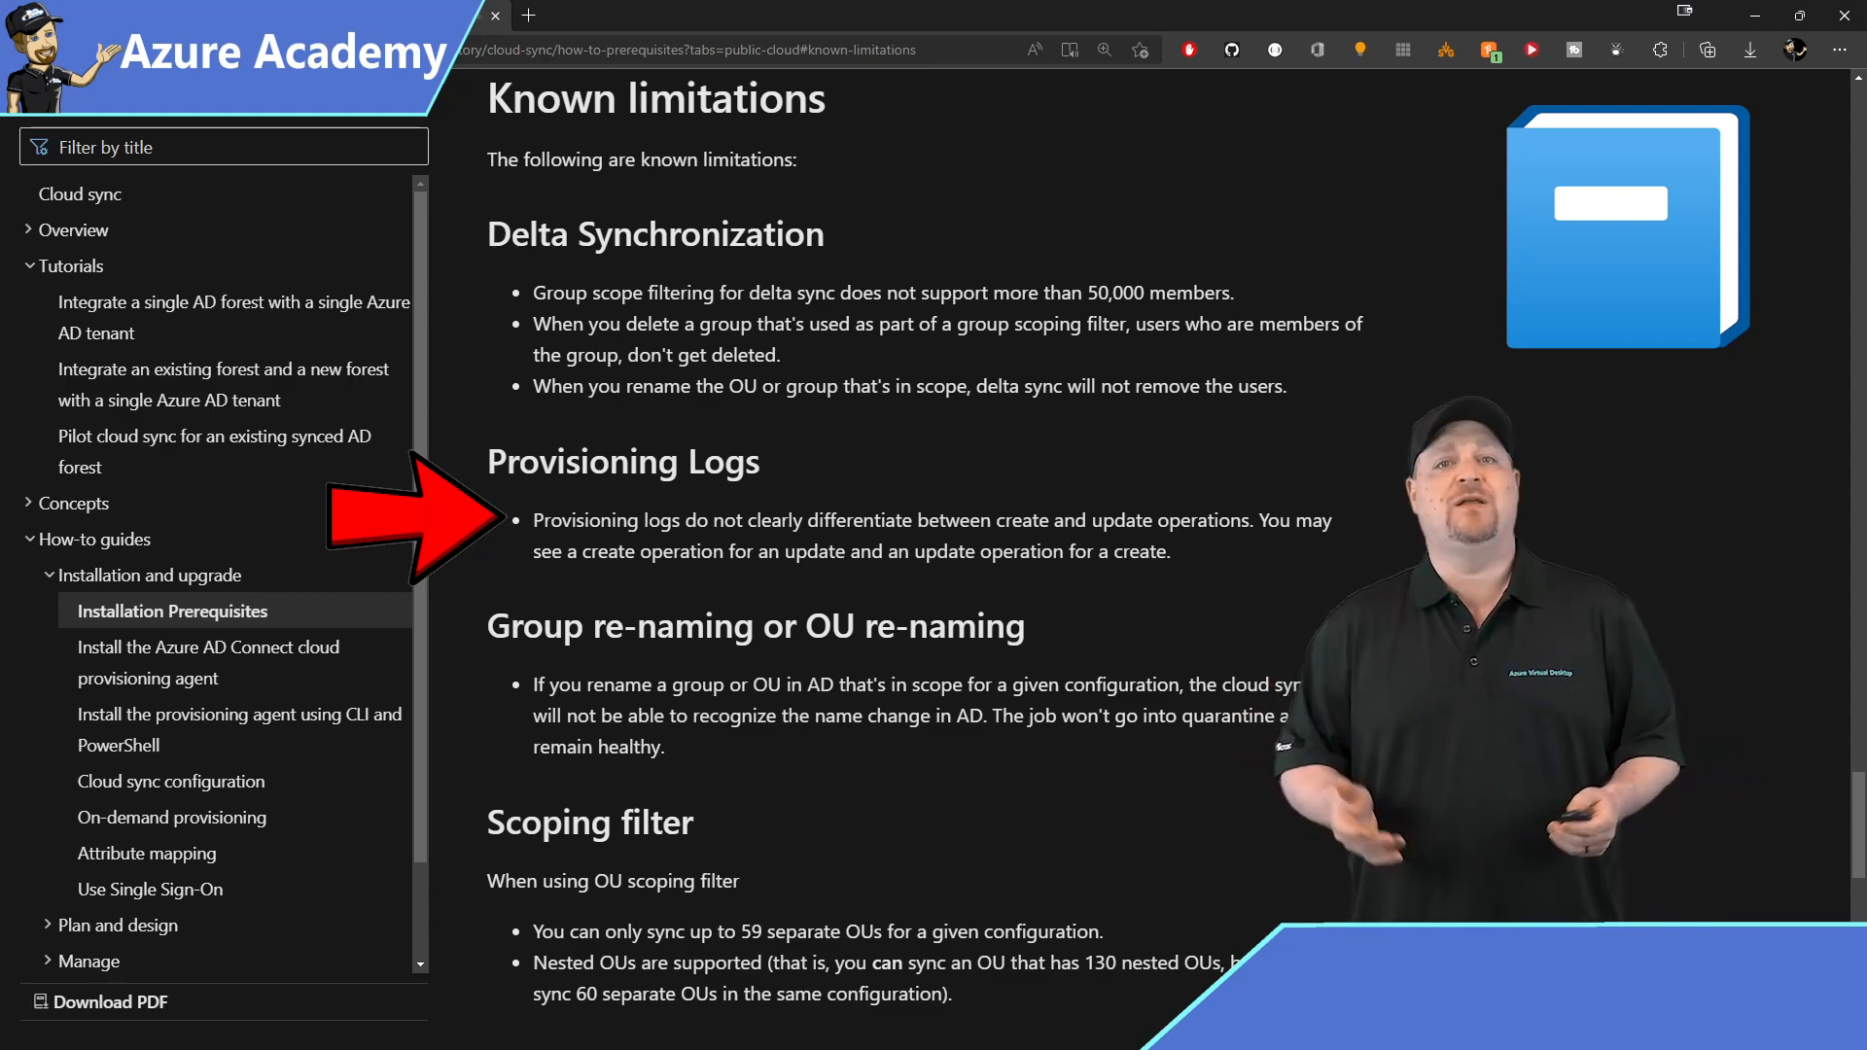
Scroll the Installation Prerequisites doc toward the Known limitations section.
scroll(down, 3)
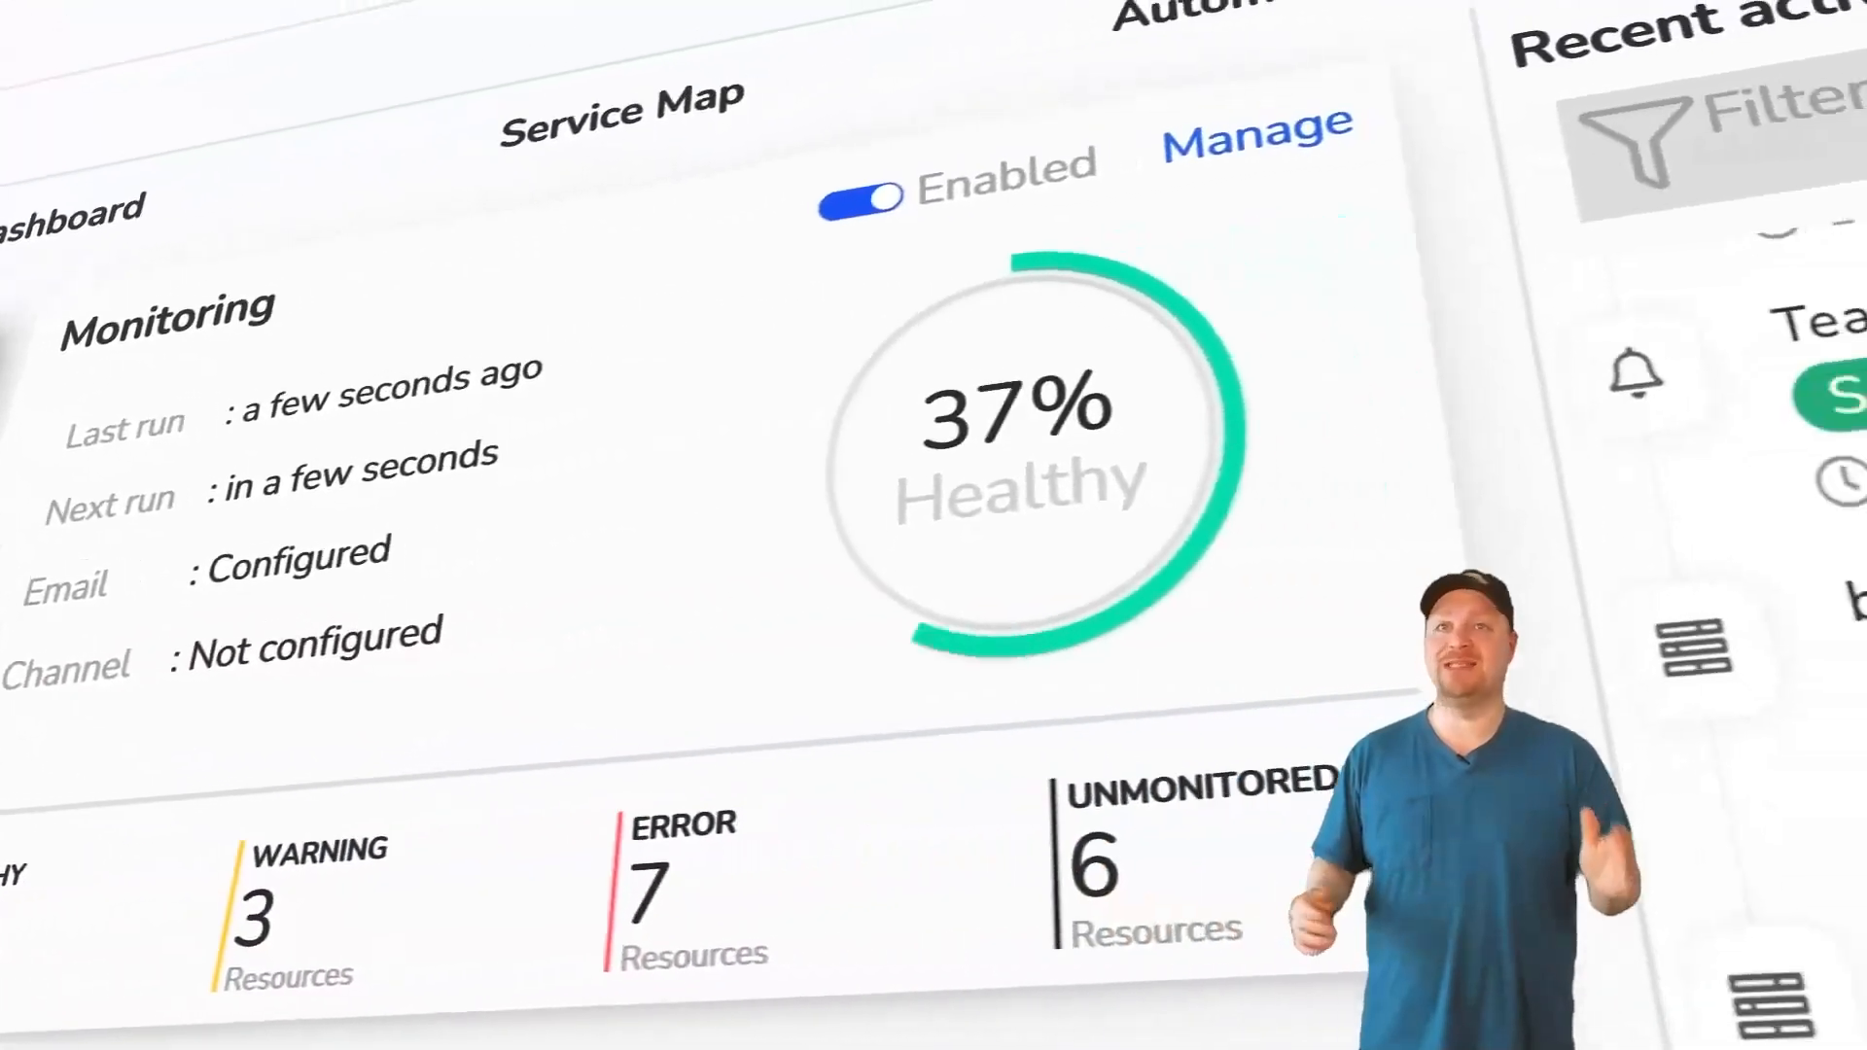
Browse the Serverless360 dashboard and open the 31-page generated documentation PDF.
click(1107, 176)
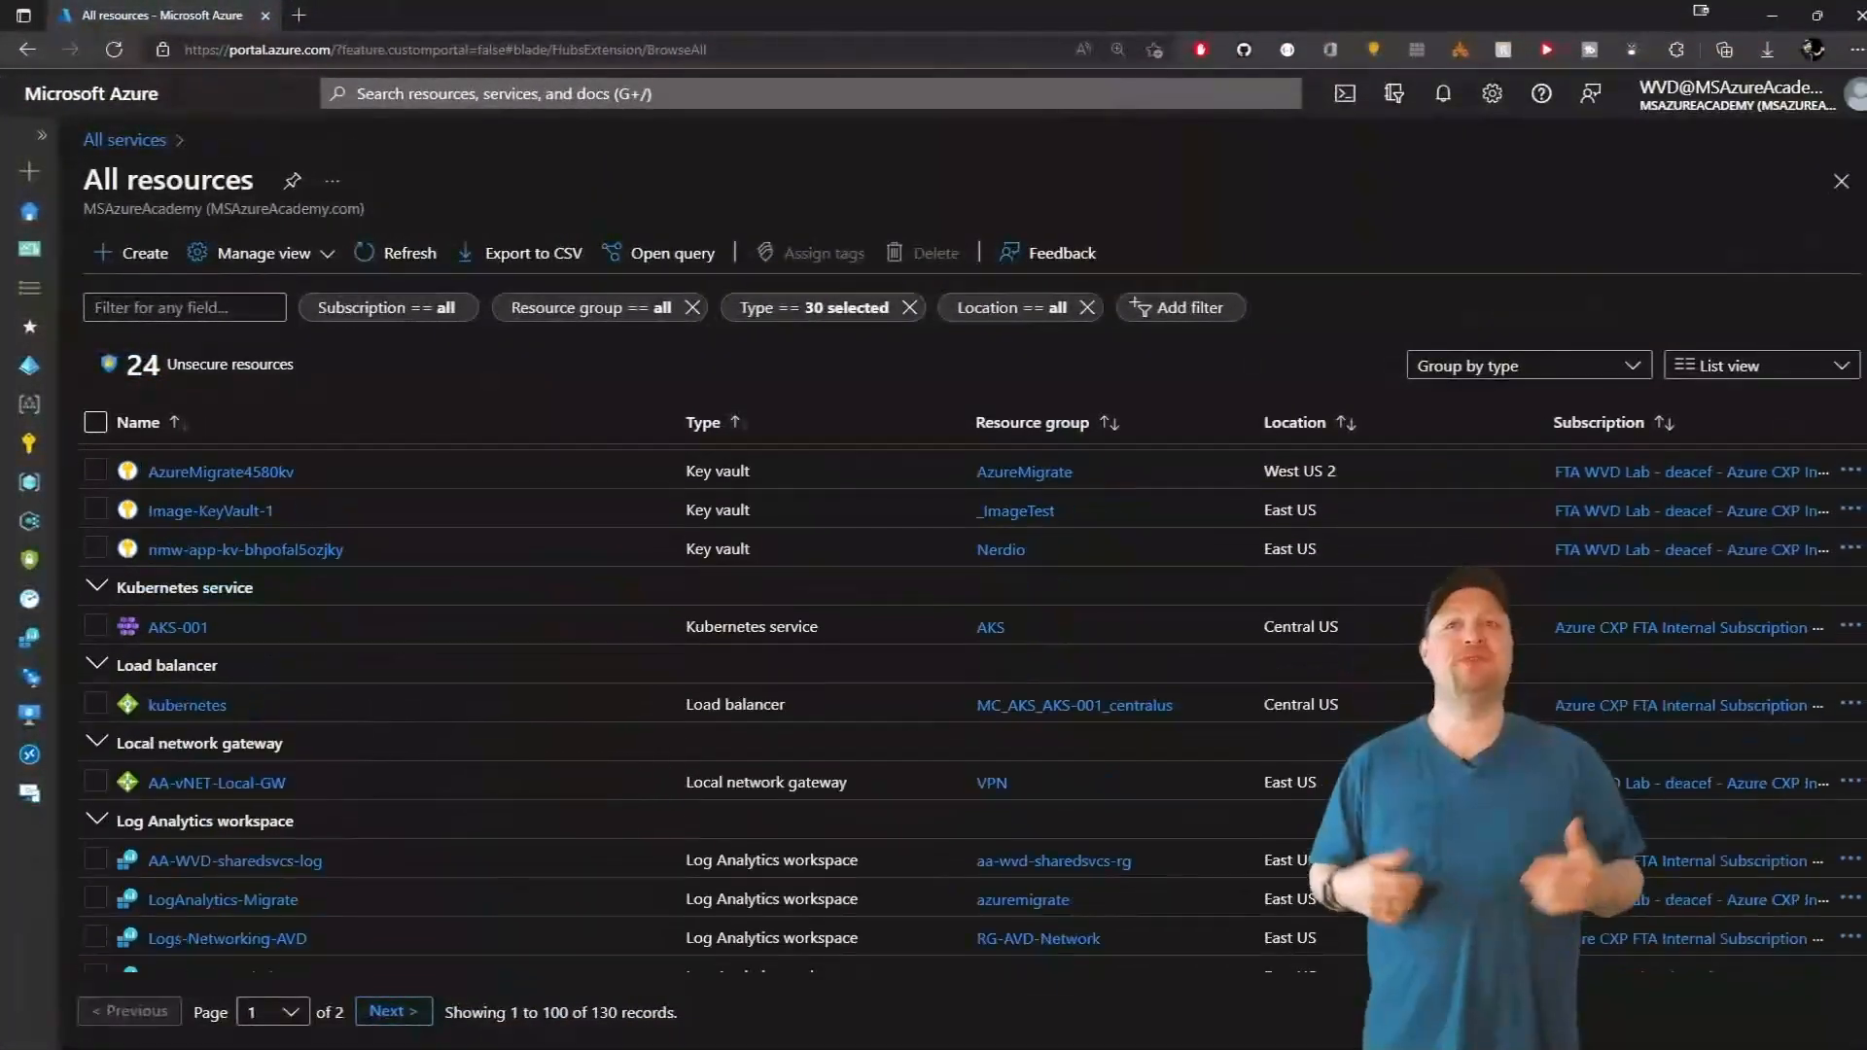
click(387, 15)
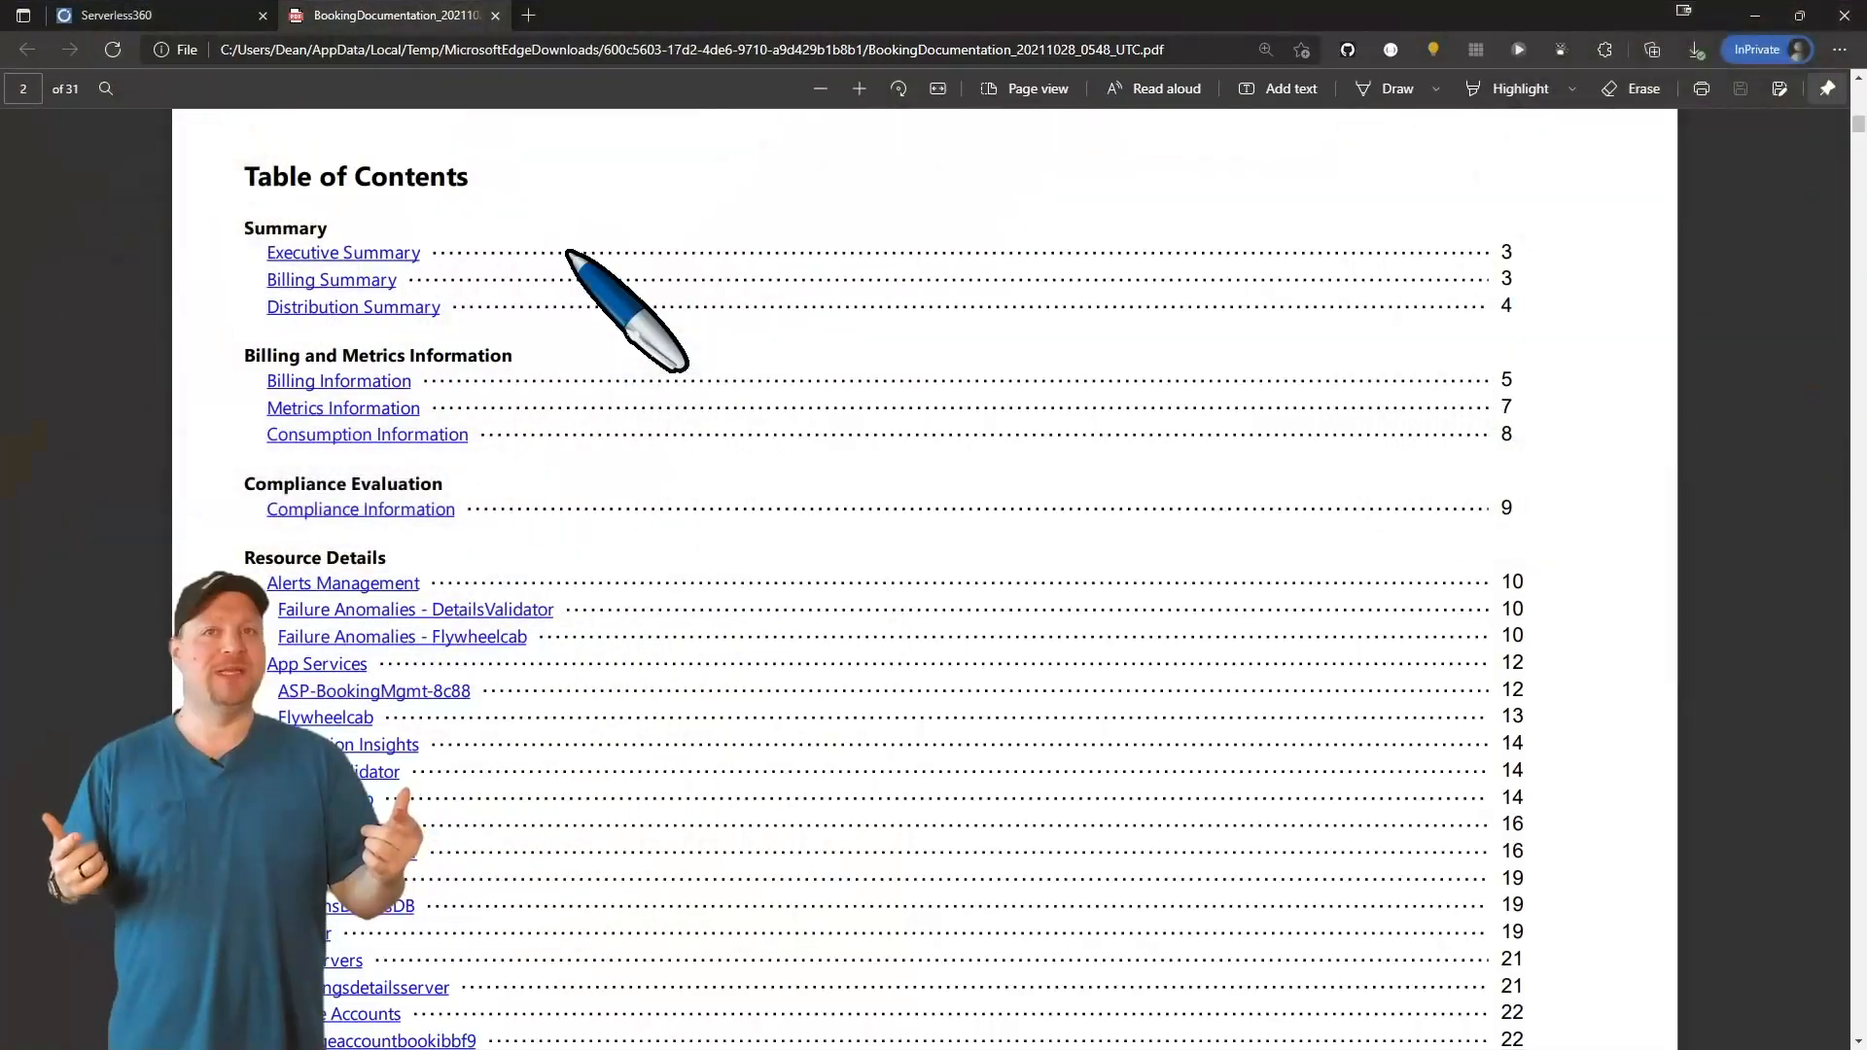